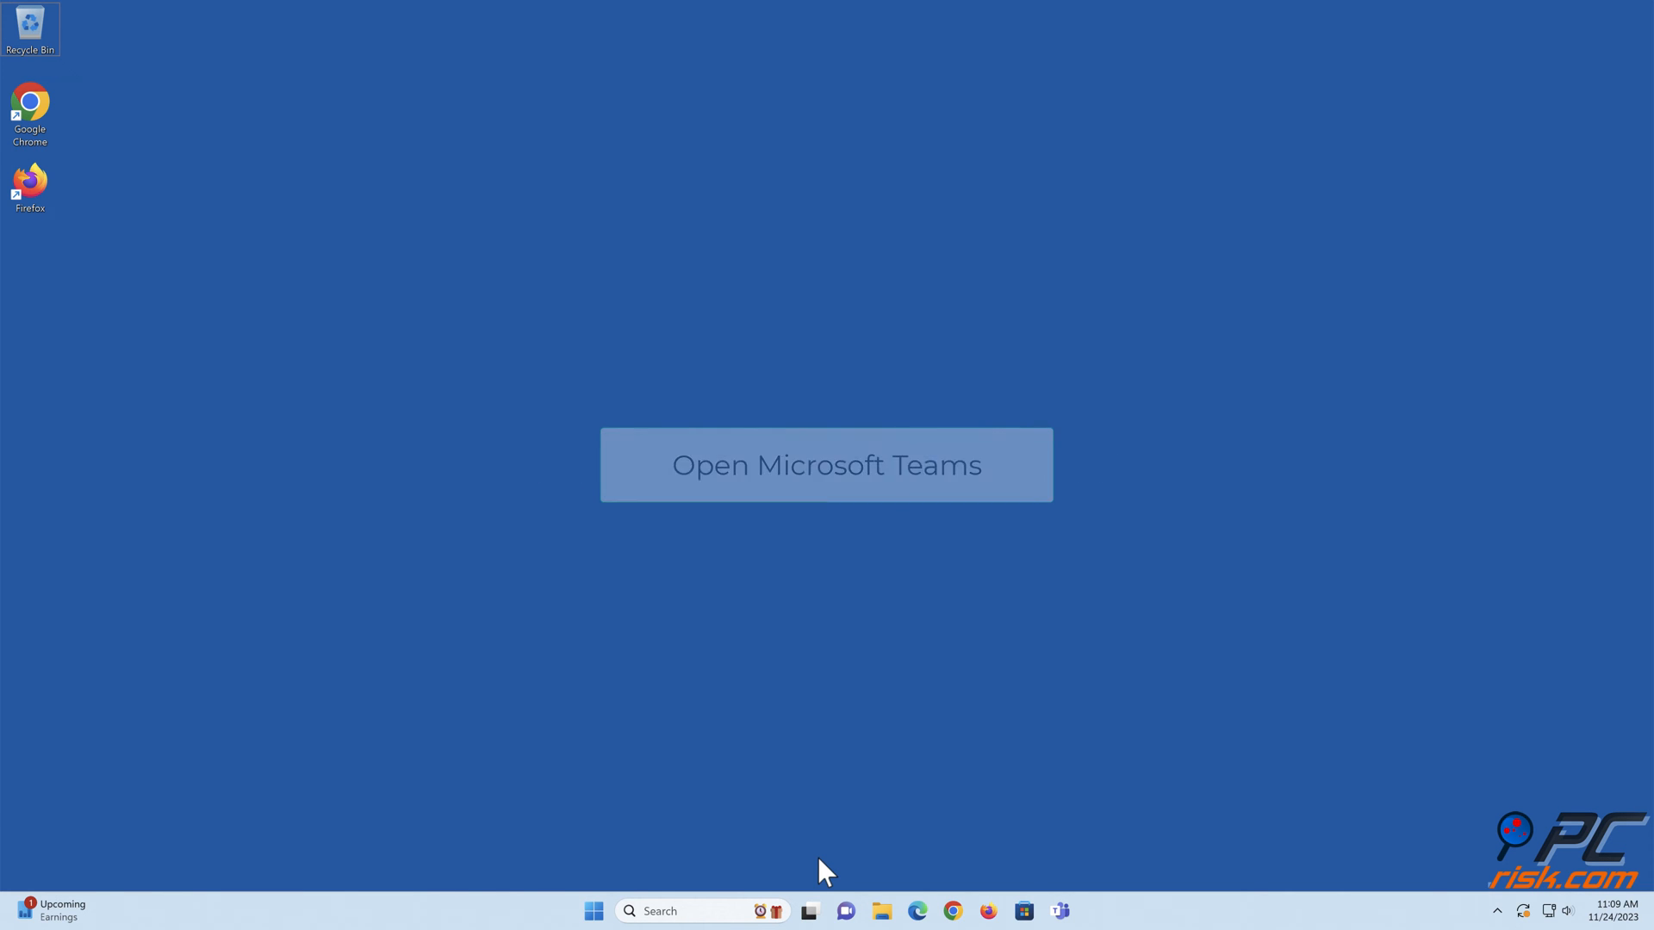
mouse_move(1063, 912)
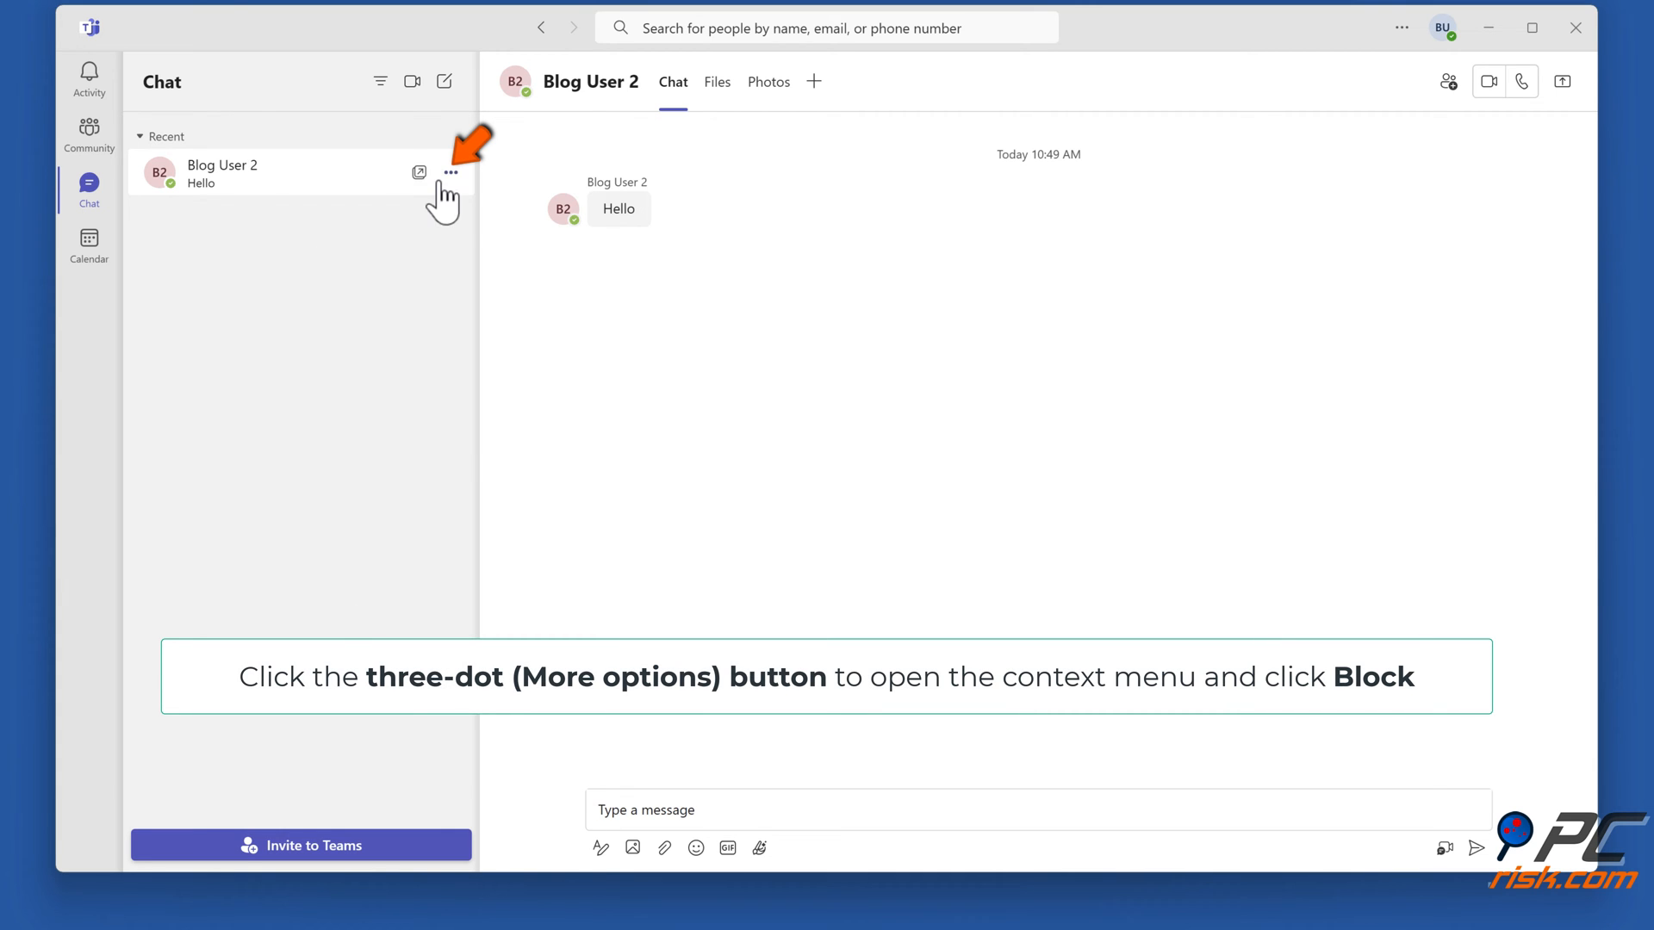
Block Blog User 2 from the chat list's More options menu, confirm, and close Teams.
click(450, 172)
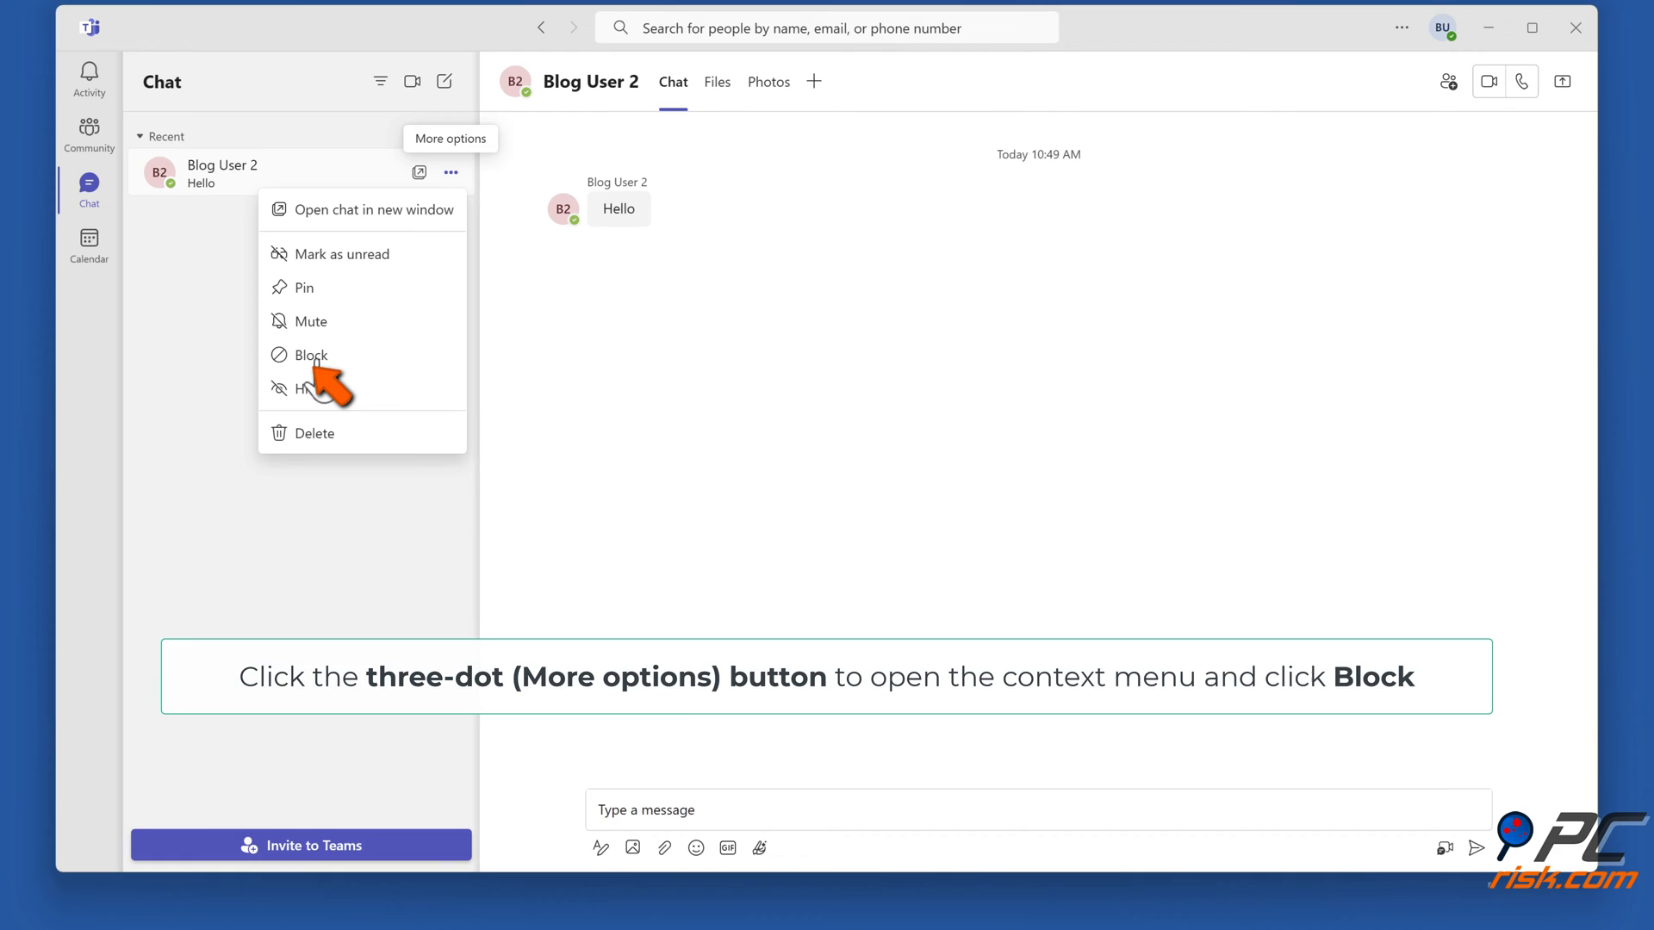
click(312, 355)
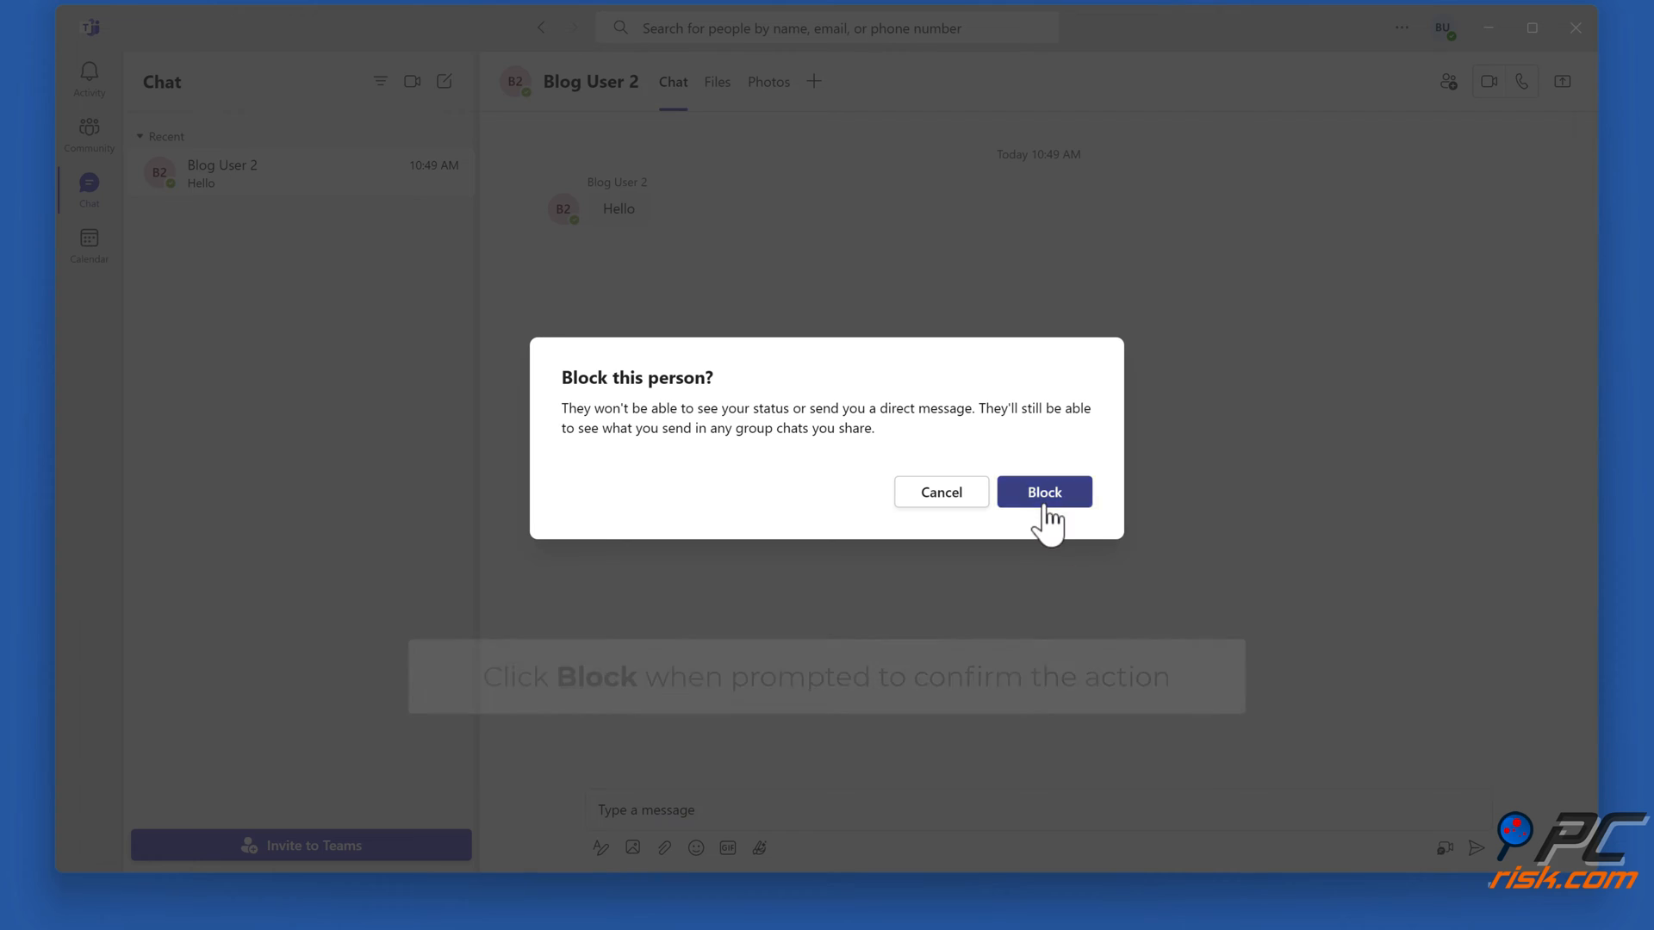
click(1042, 492)
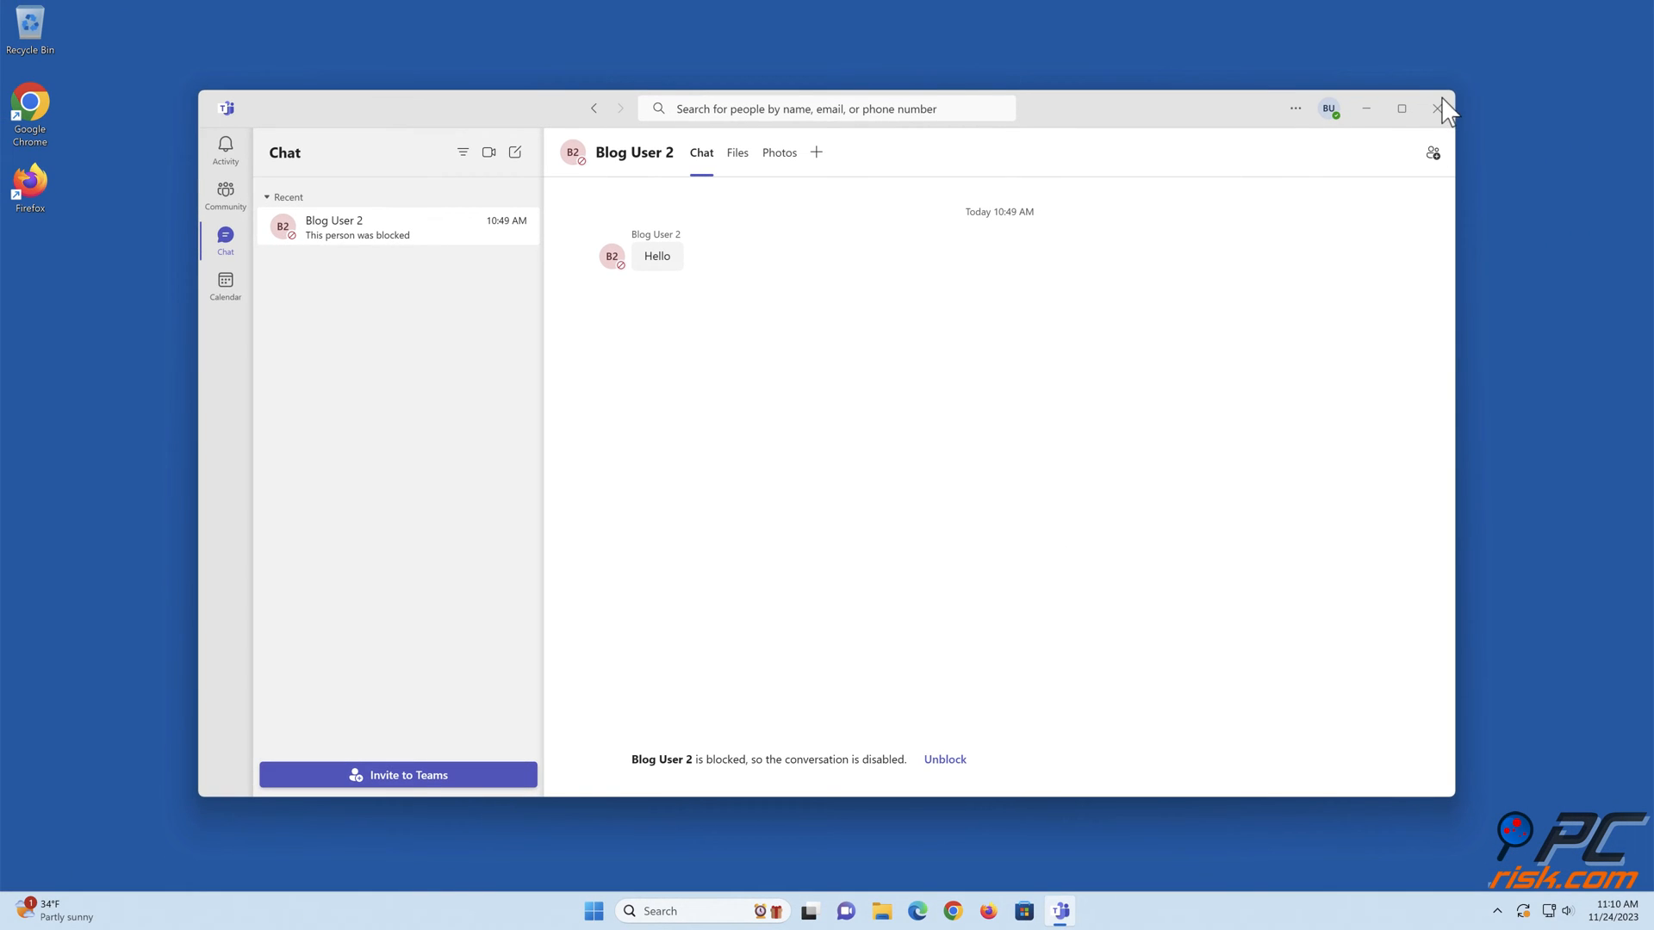
click(1444, 108)
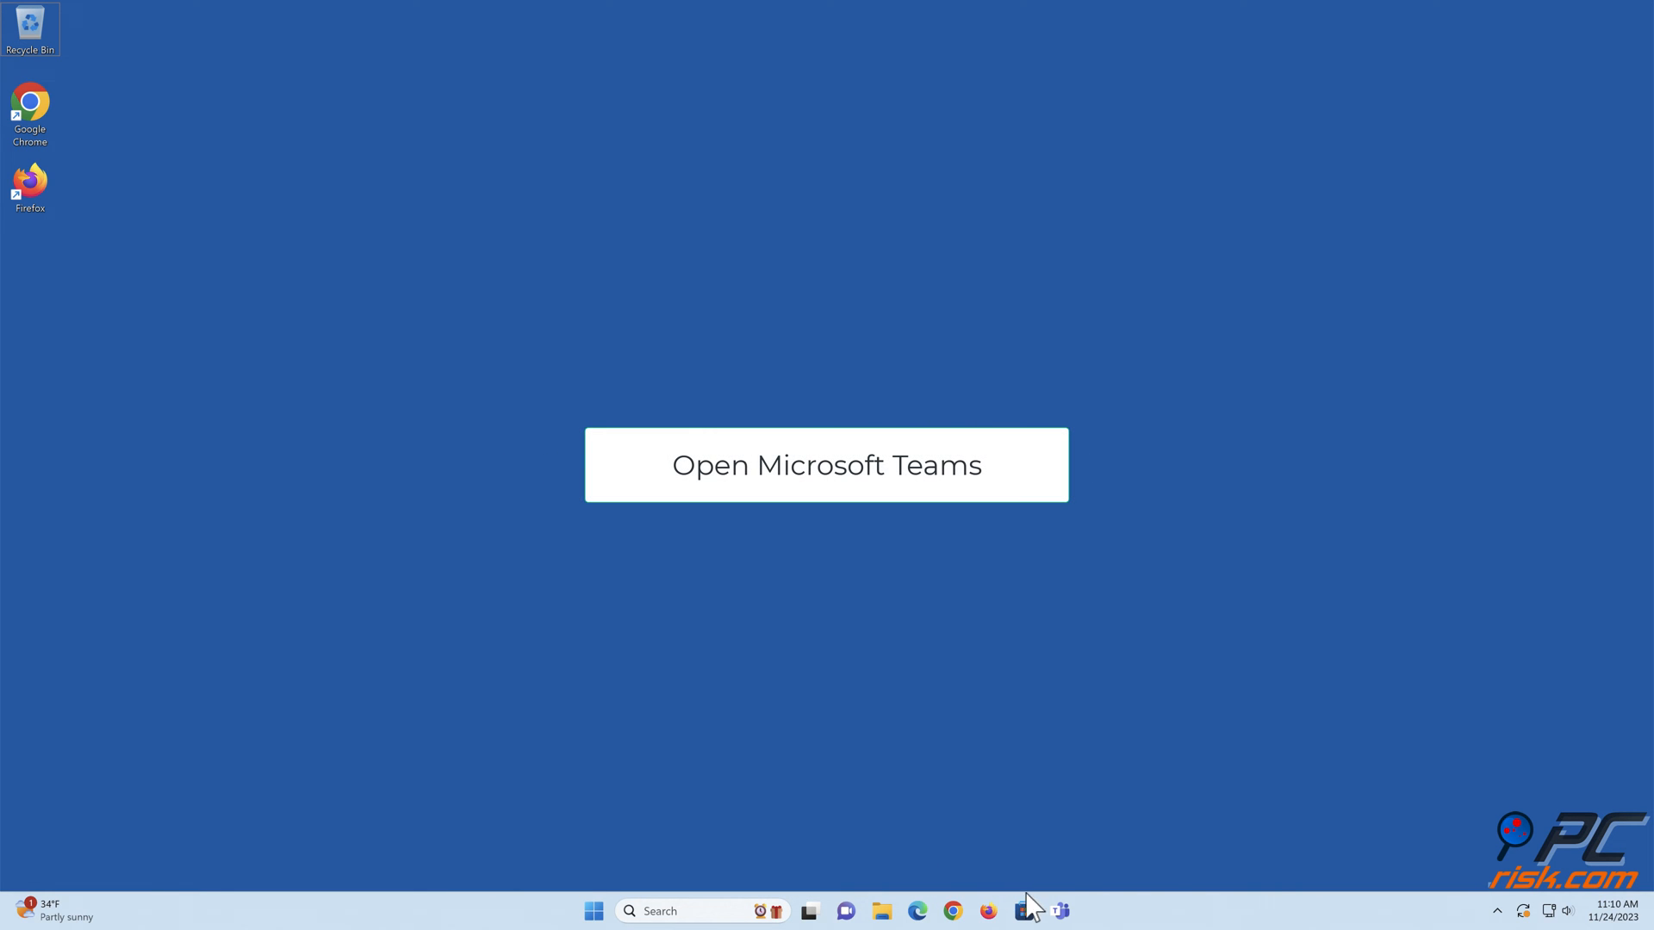
Relaunch Teams, block Blog User 2 from their profile card, confirm, and close the window.
click(825, 464)
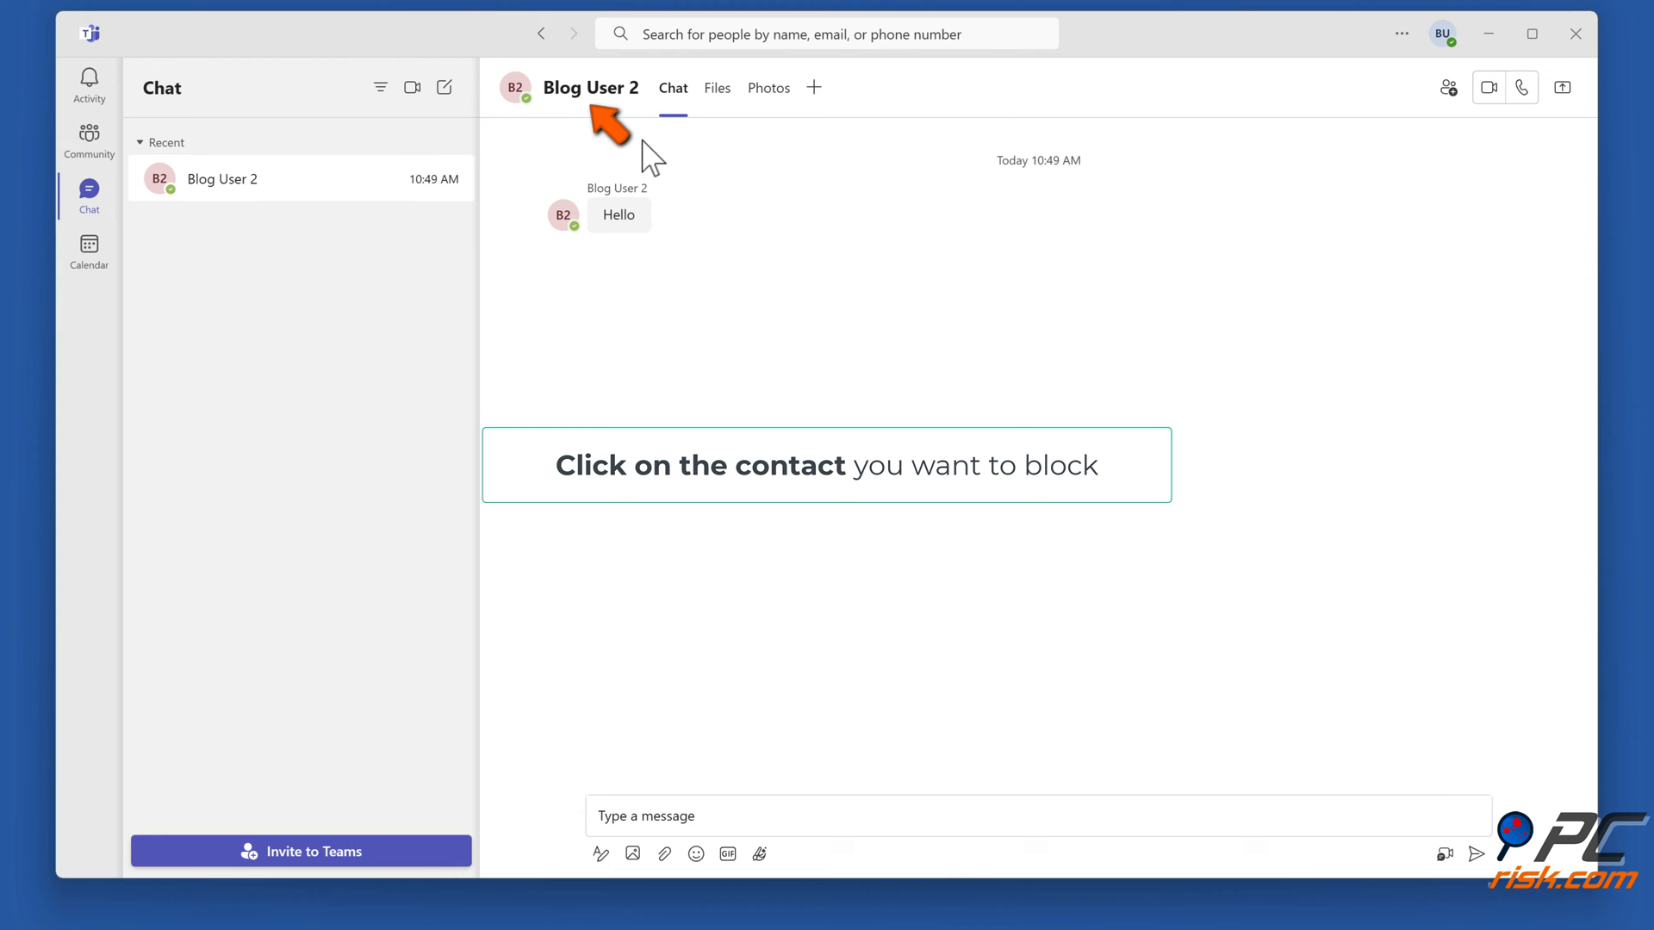
click(591, 88)
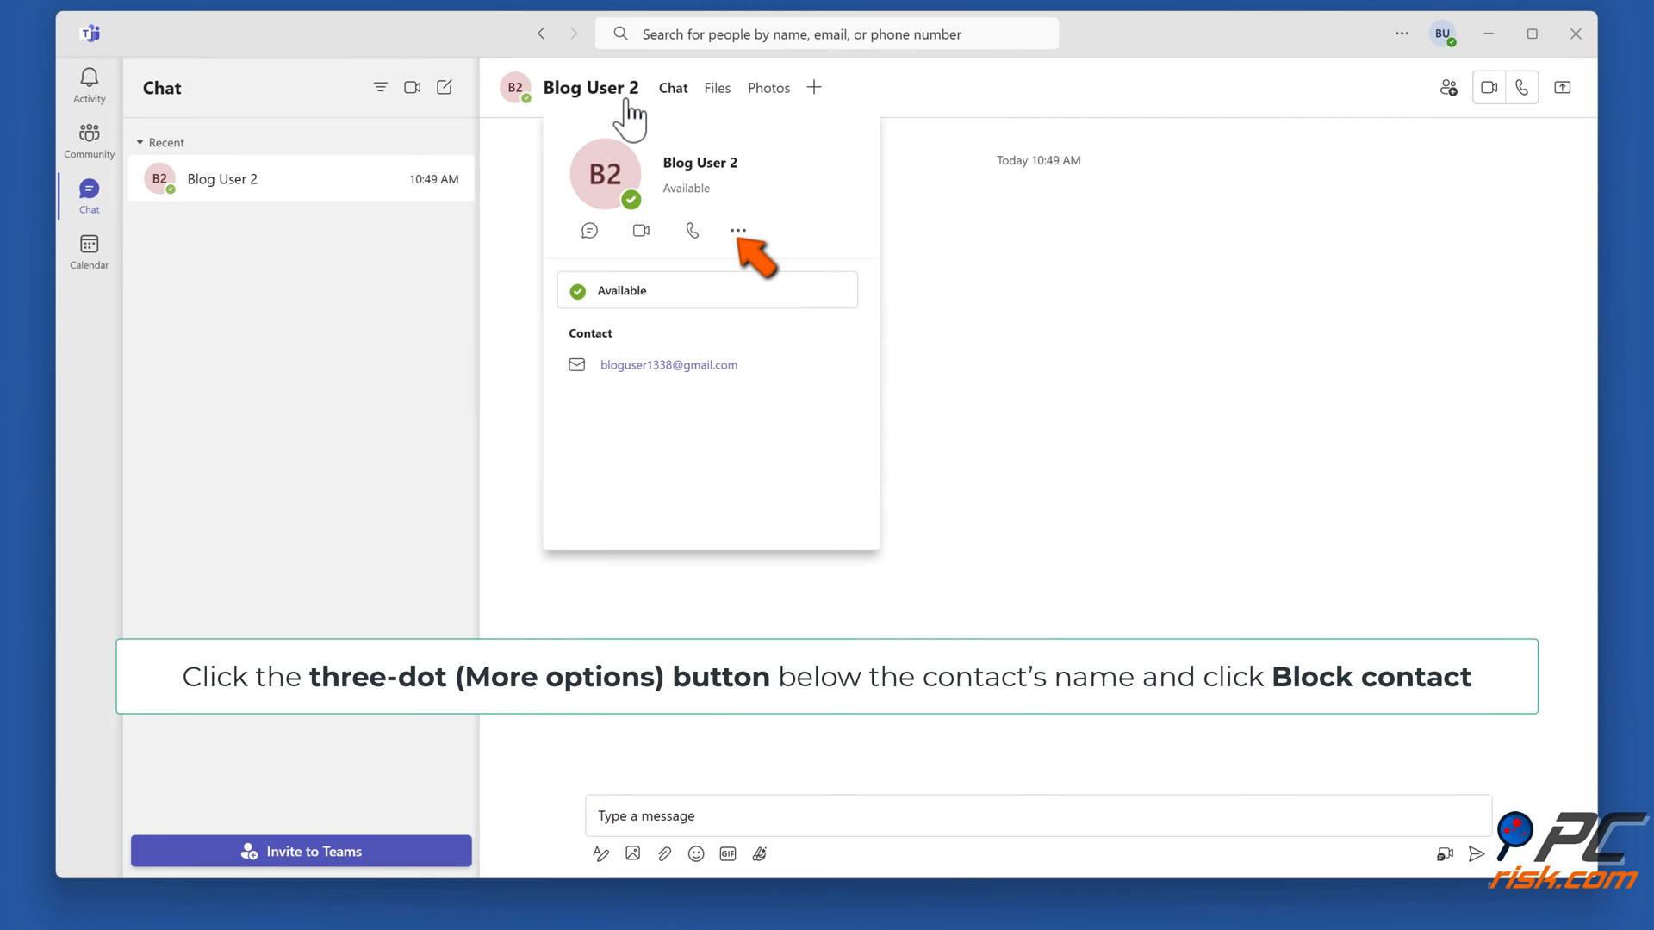
click(738, 230)
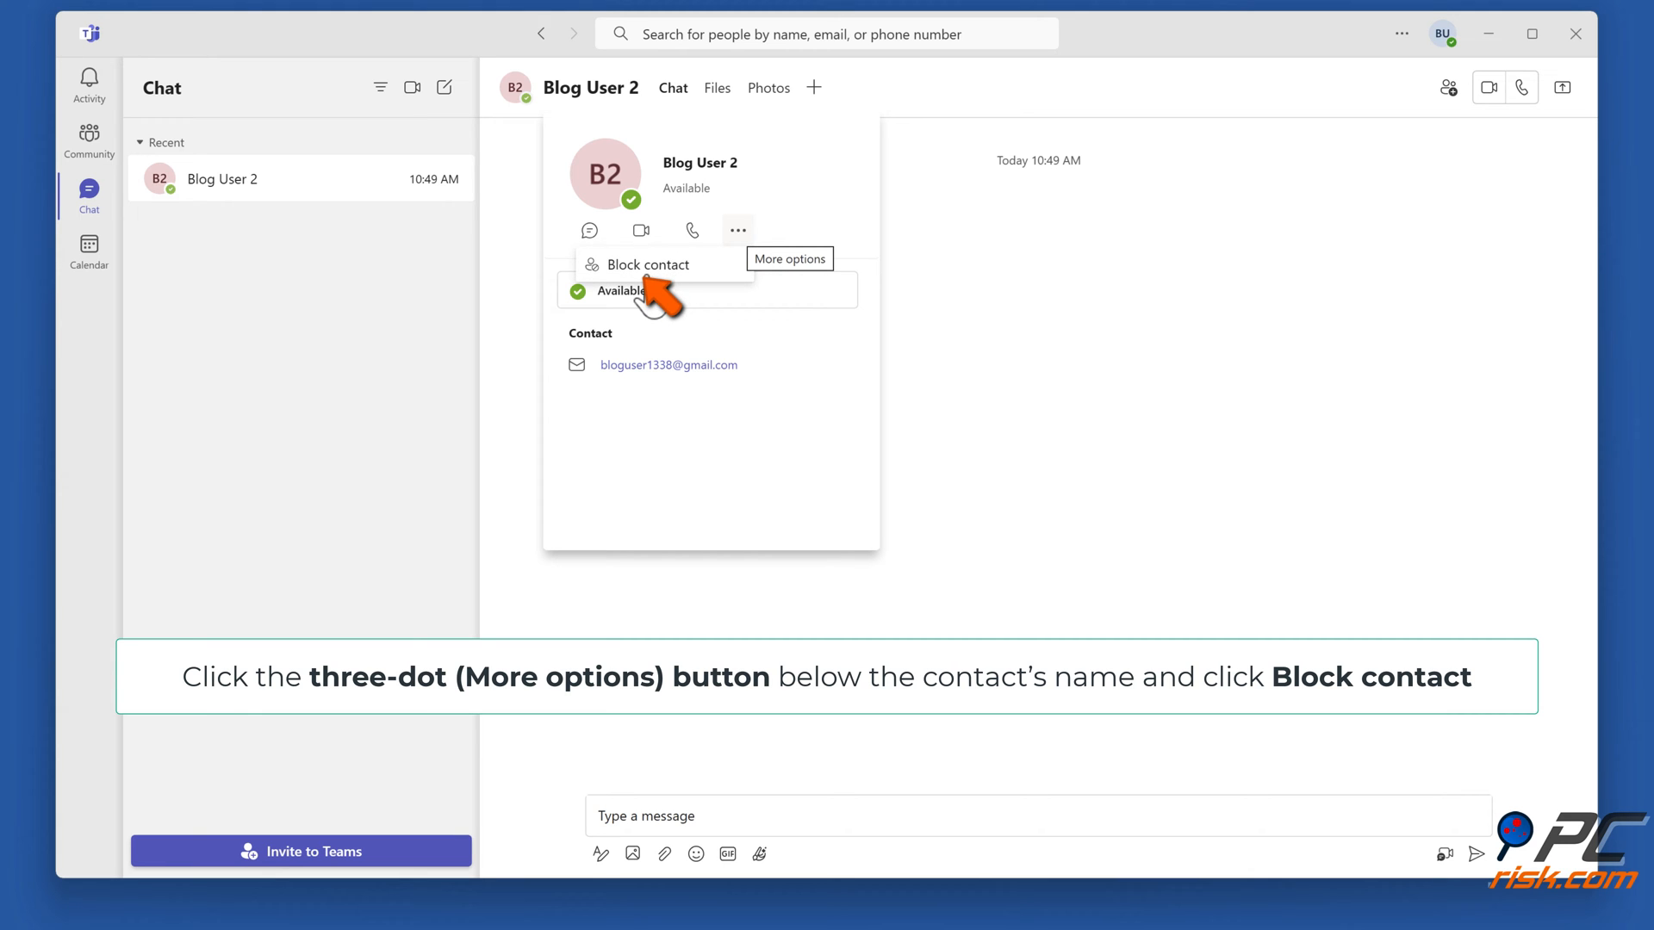
click(650, 266)
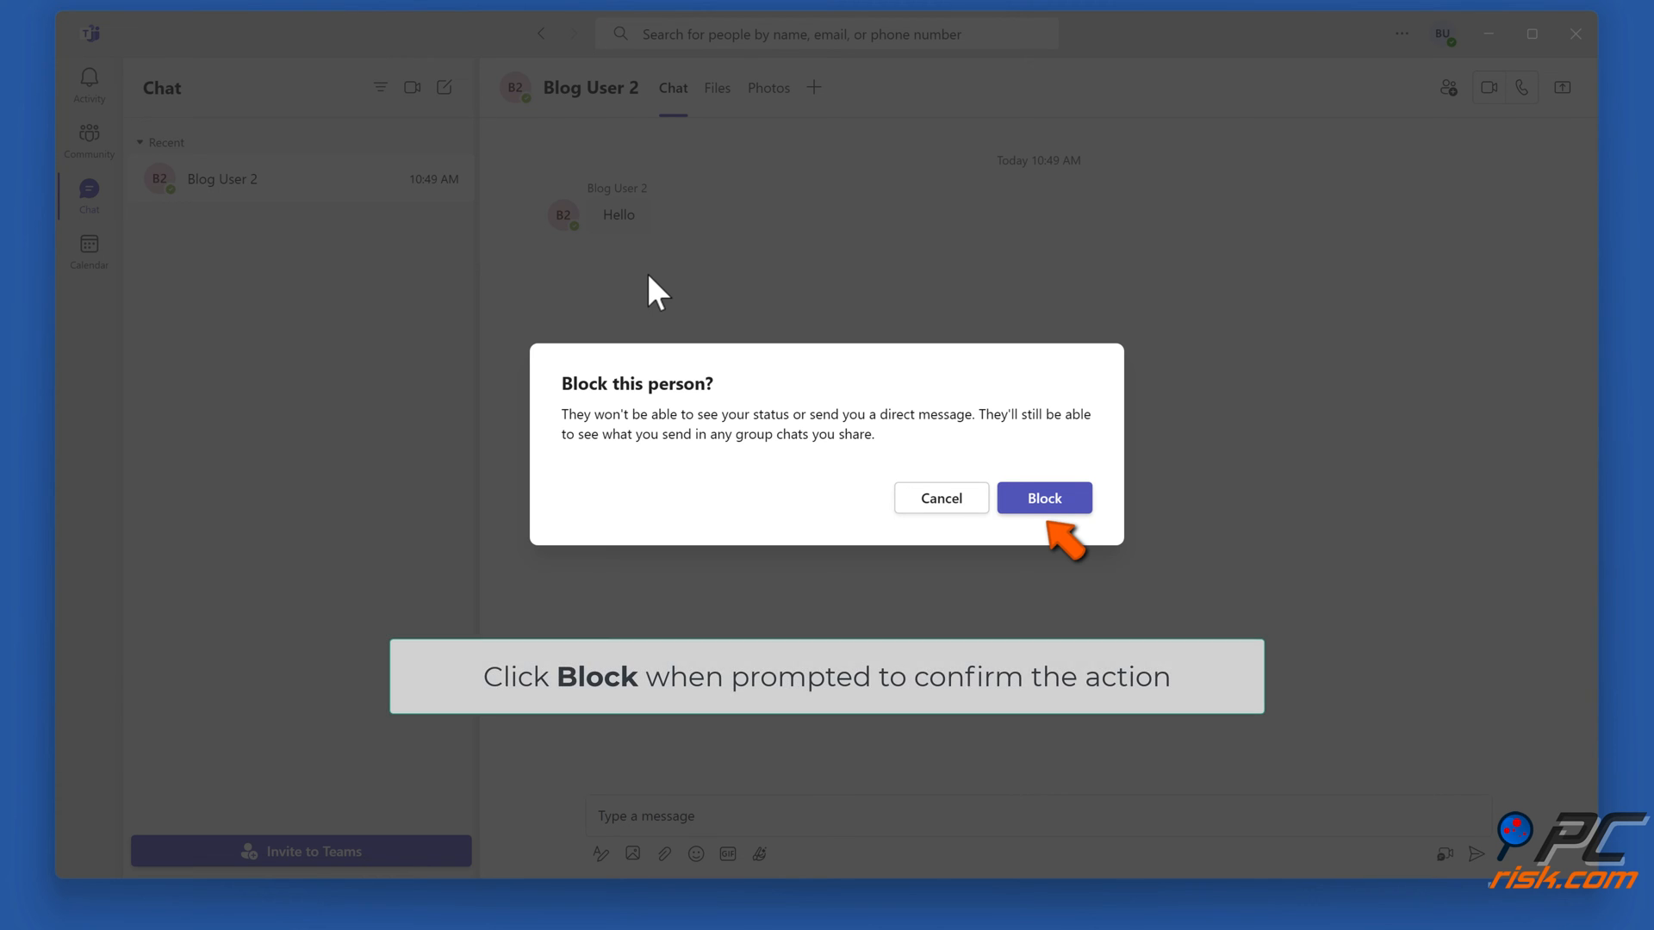
mouse_move(687, 427)
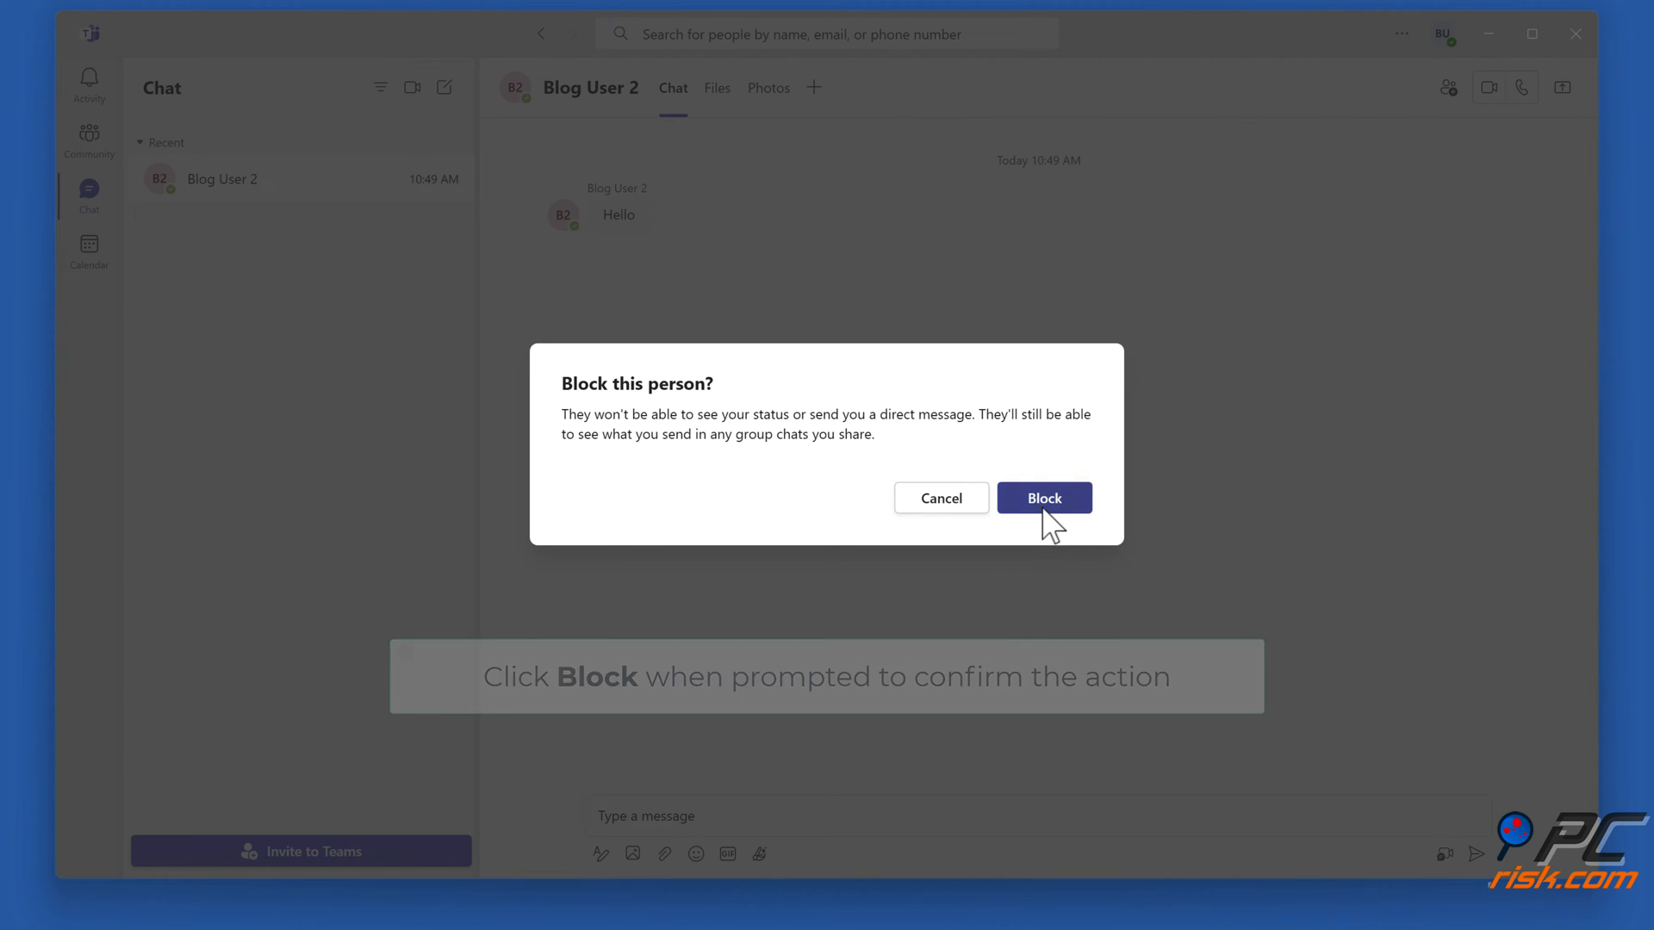
click(1043, 496)
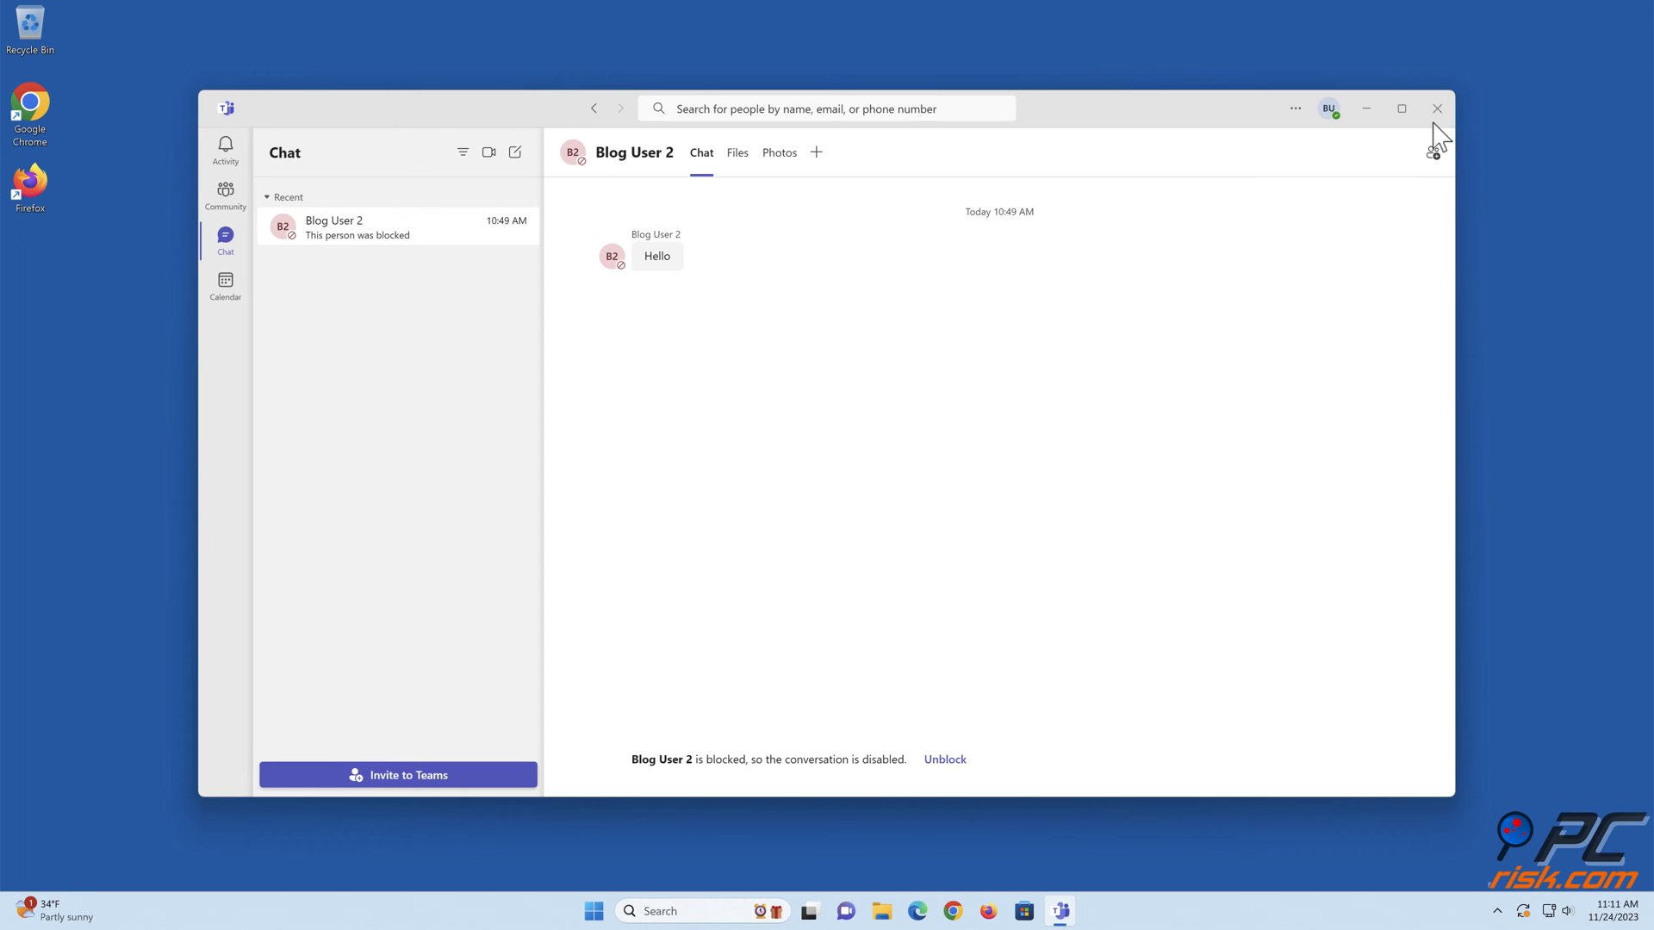
click(1435, 108)
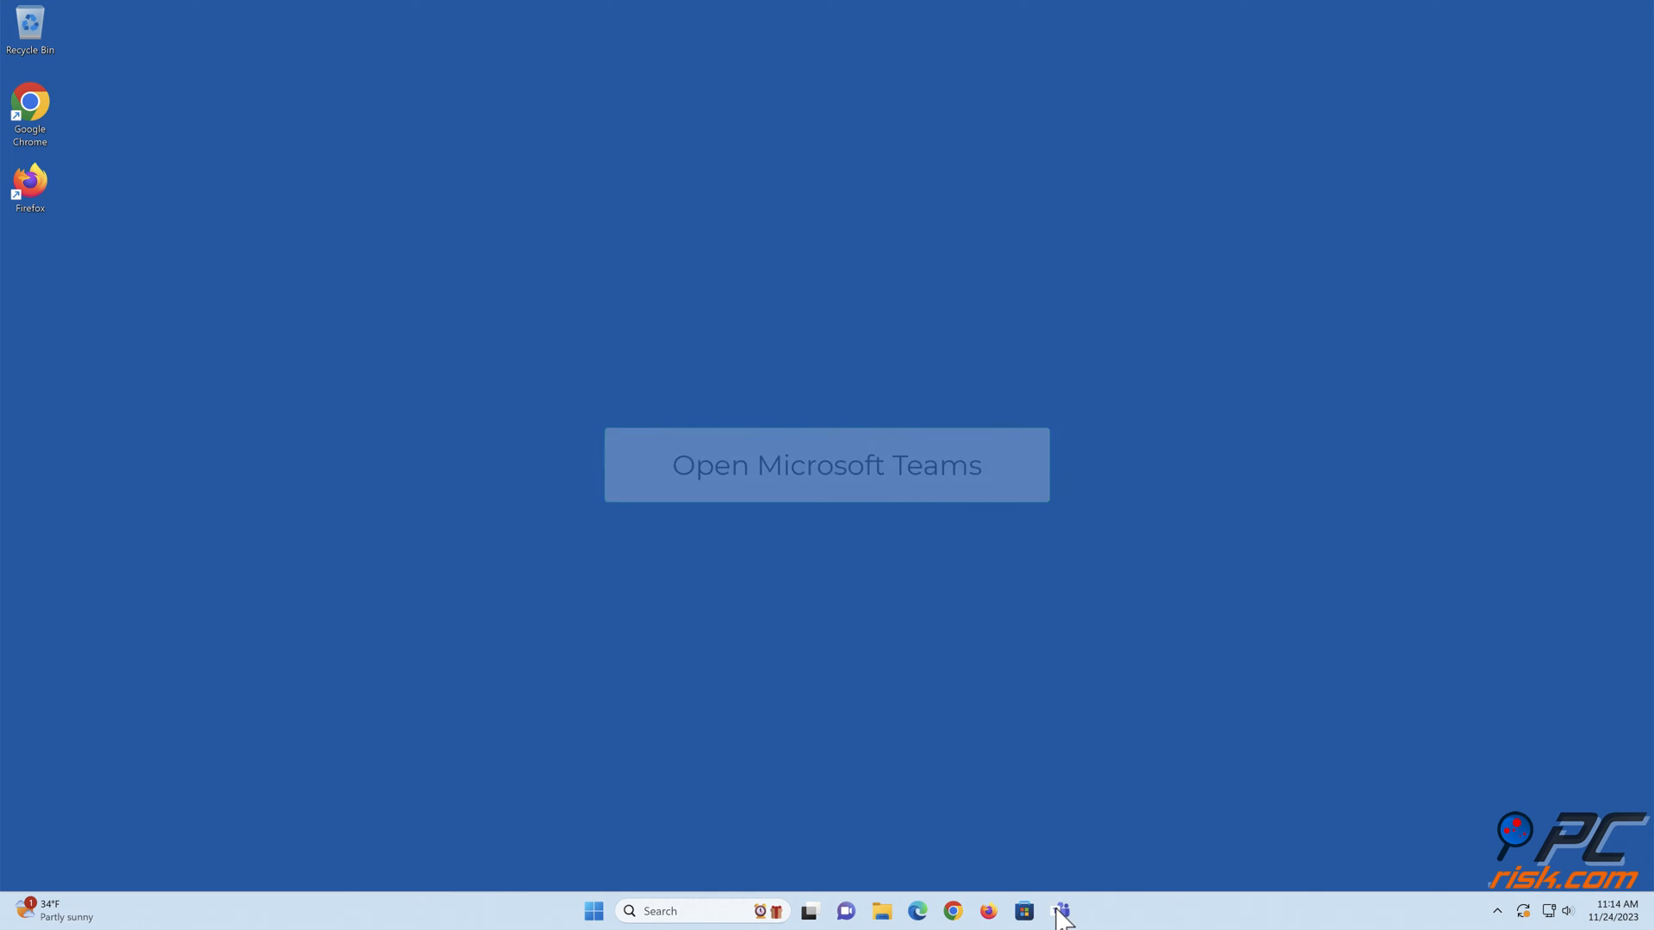
Relaunch Teams, mute notifications for Blog User 2's chat, and close the window.
click(1062, 910)
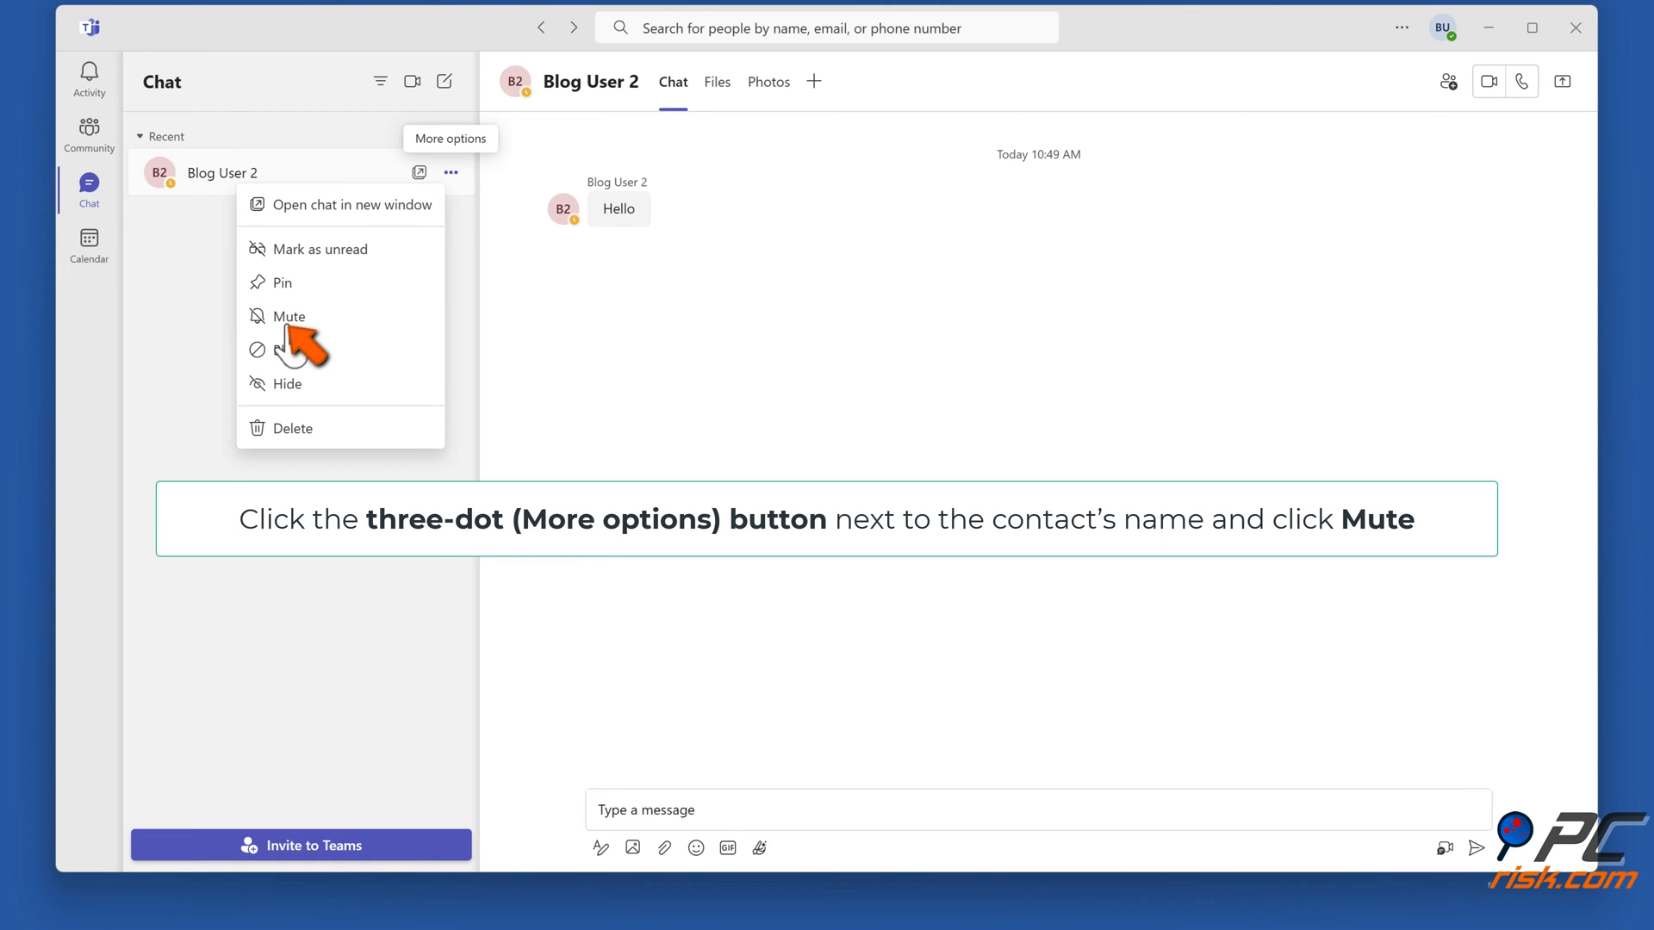
click(288, 317)
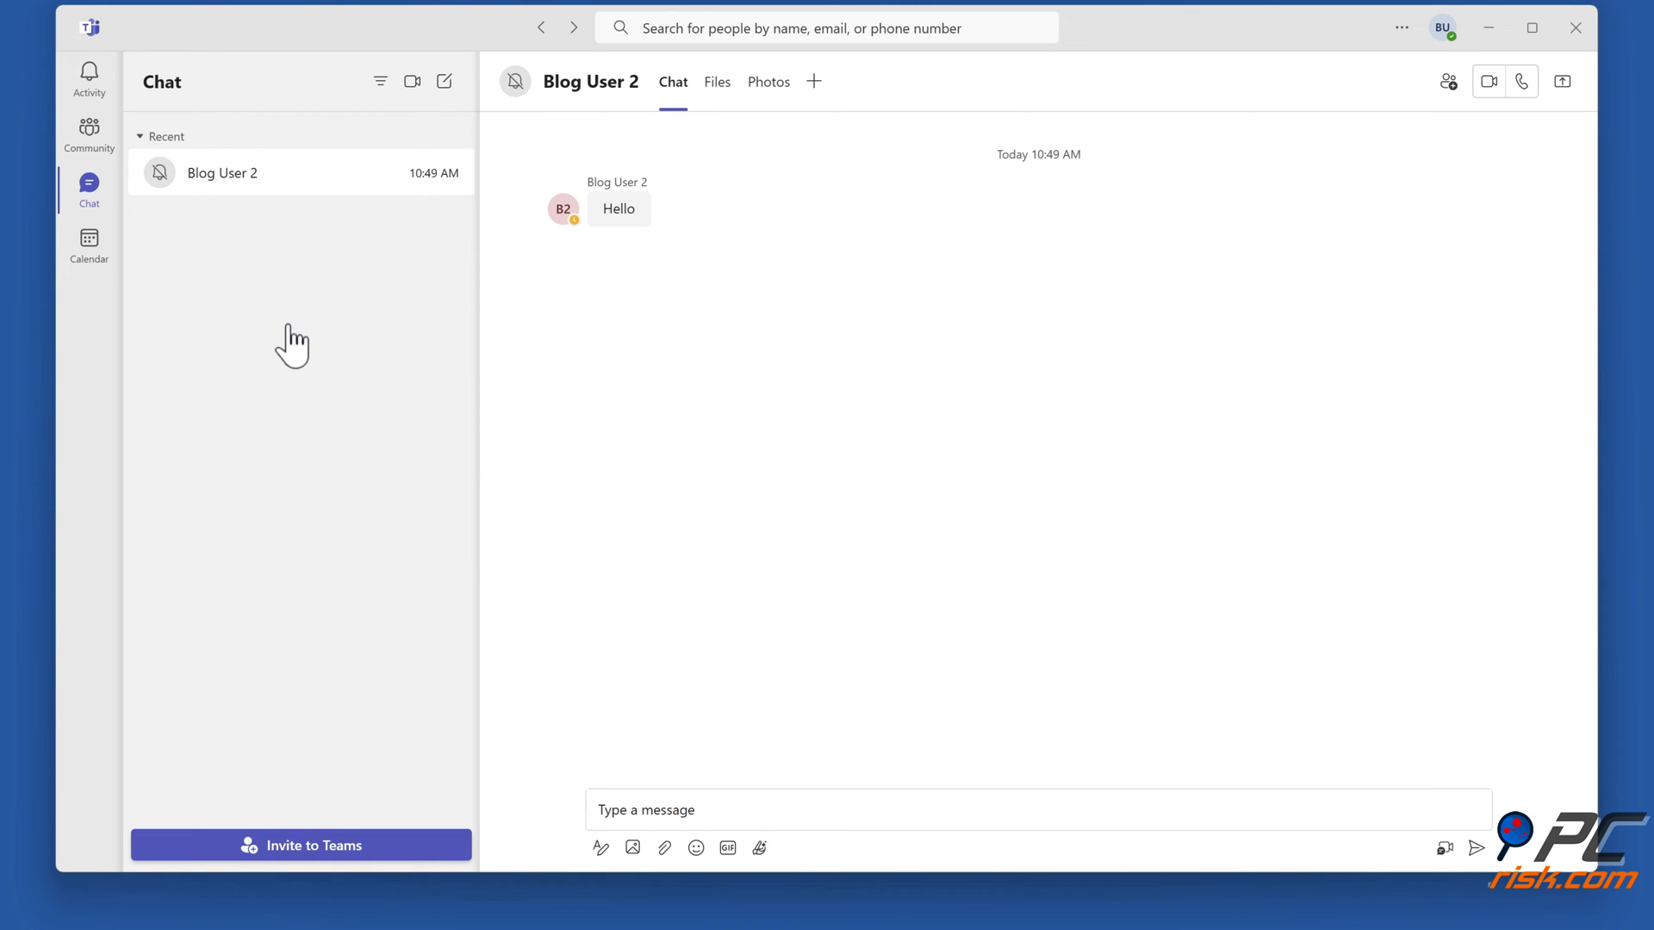
click(1530, 27)
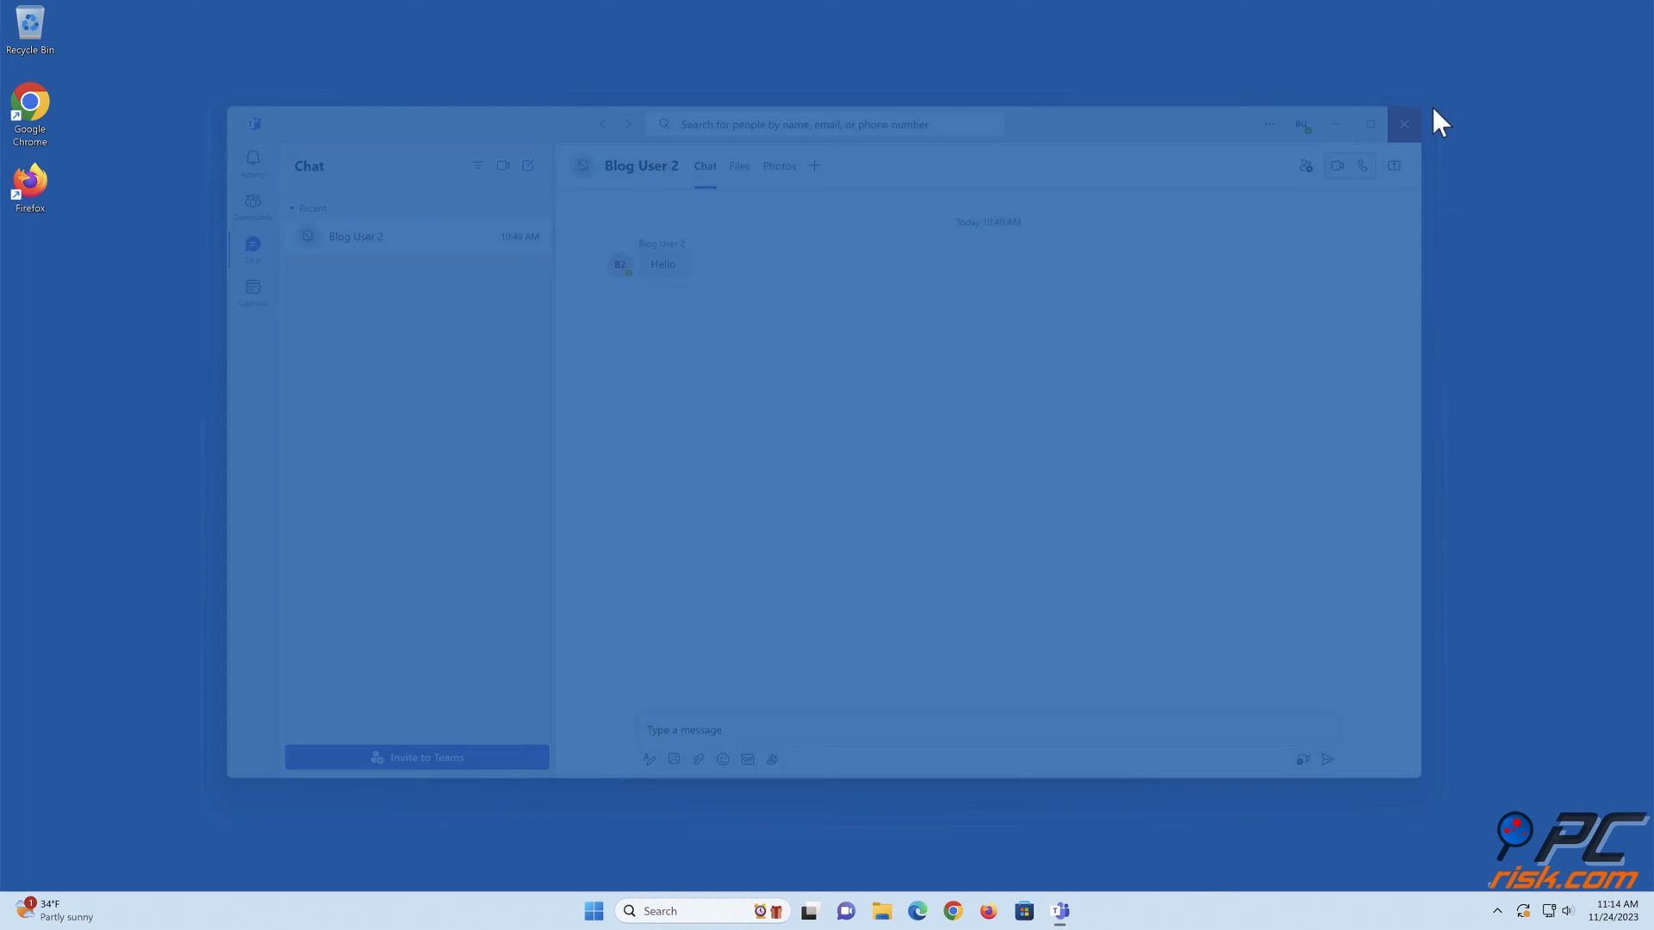
click(1404, 124)
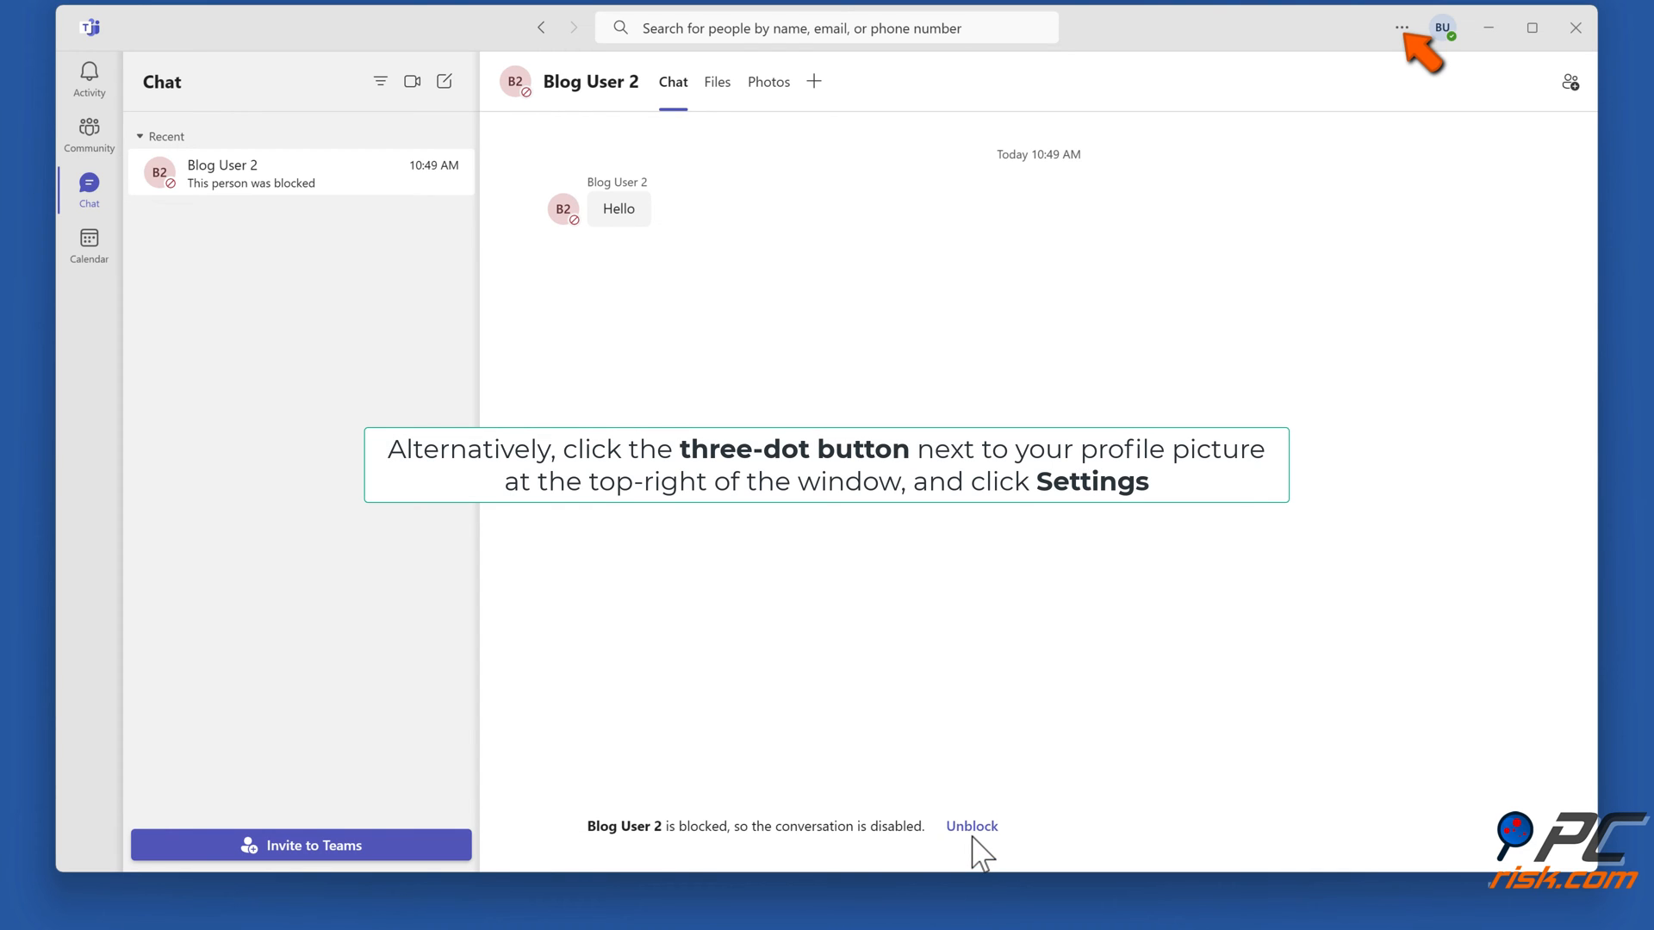
mouse_move(1408, 62)
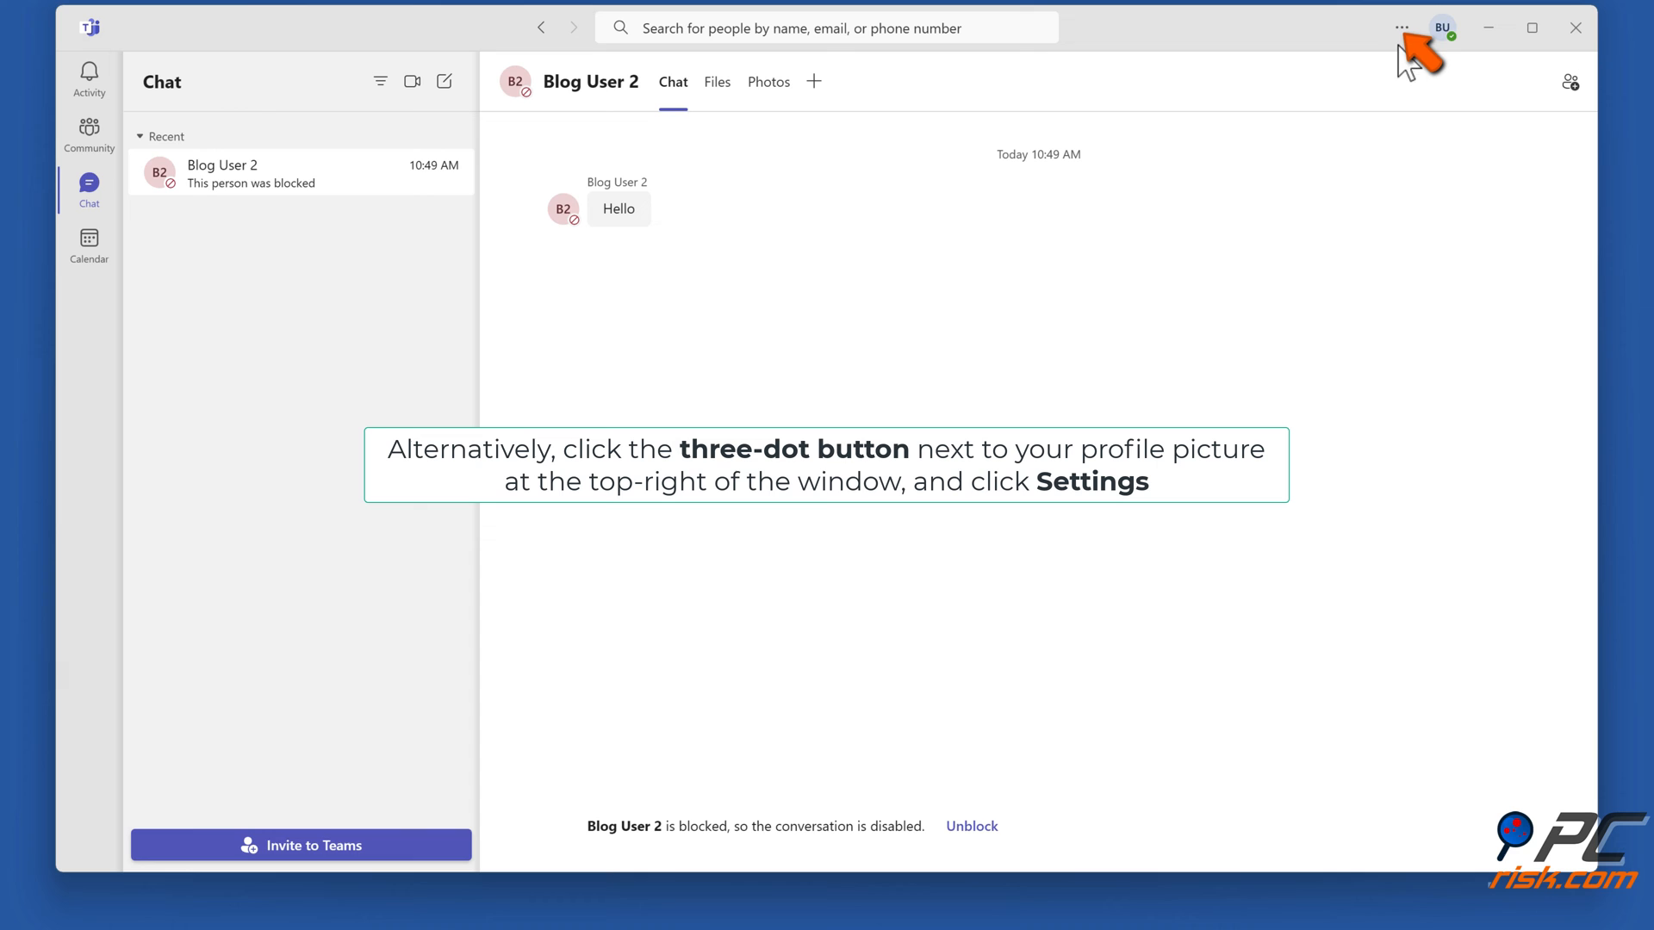
Show the Settings and more menu beside the profile picture.
click(1401, 27)
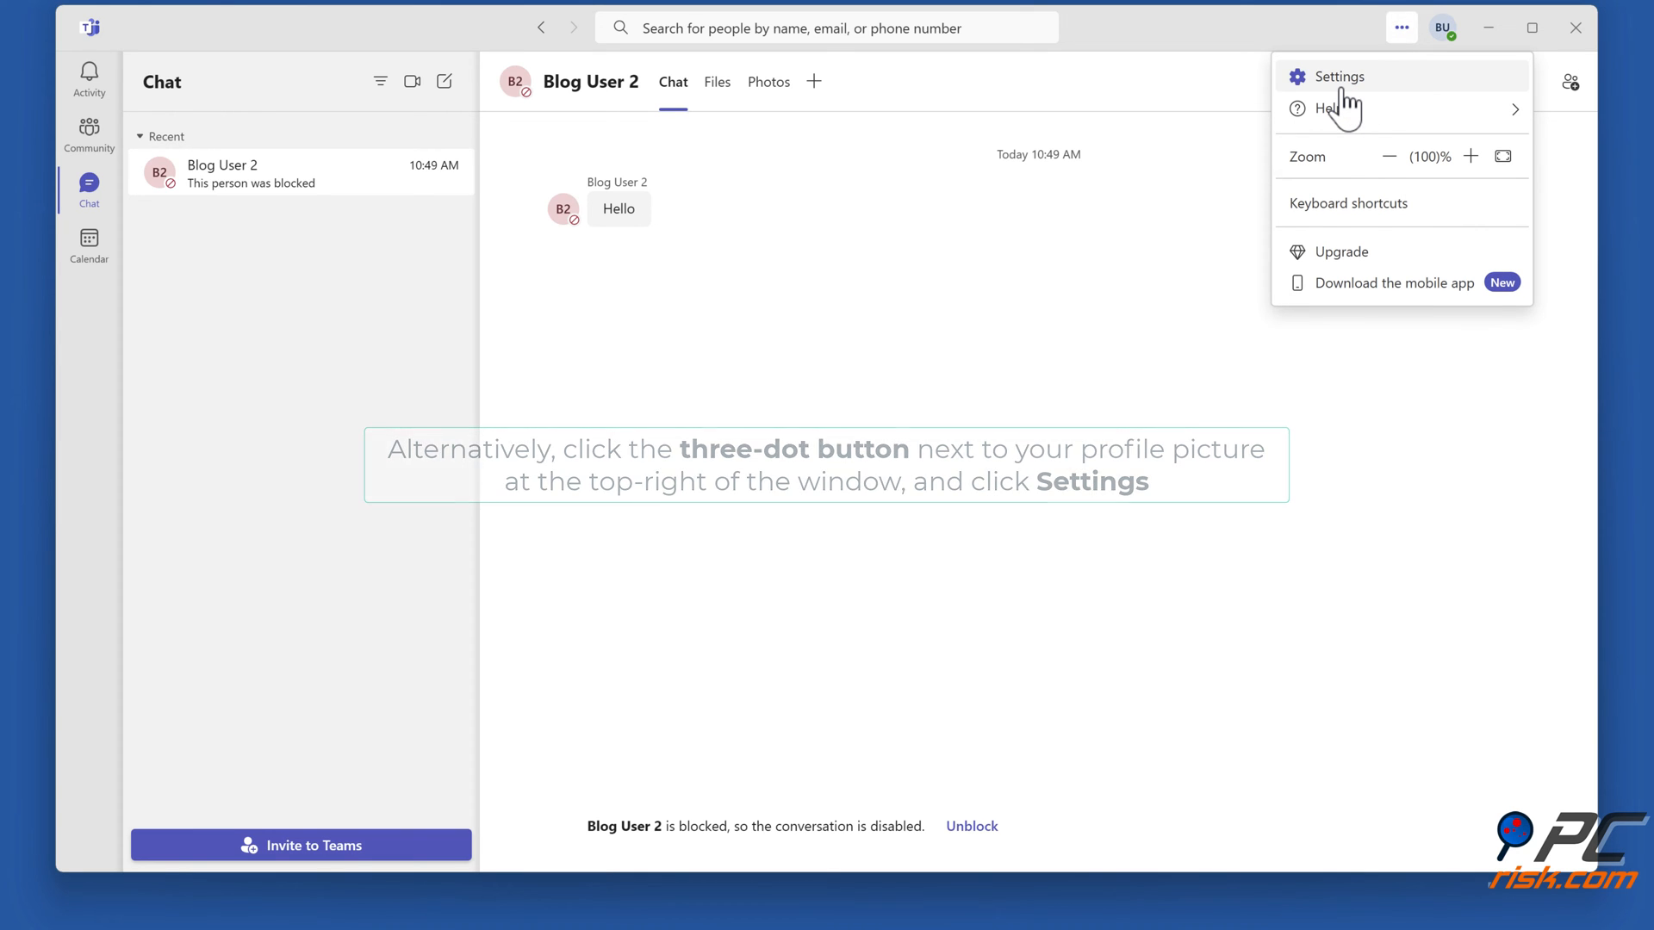
Unblock Blog User 2 from the People settings' Manage blocked users list.
click(1340, 76)
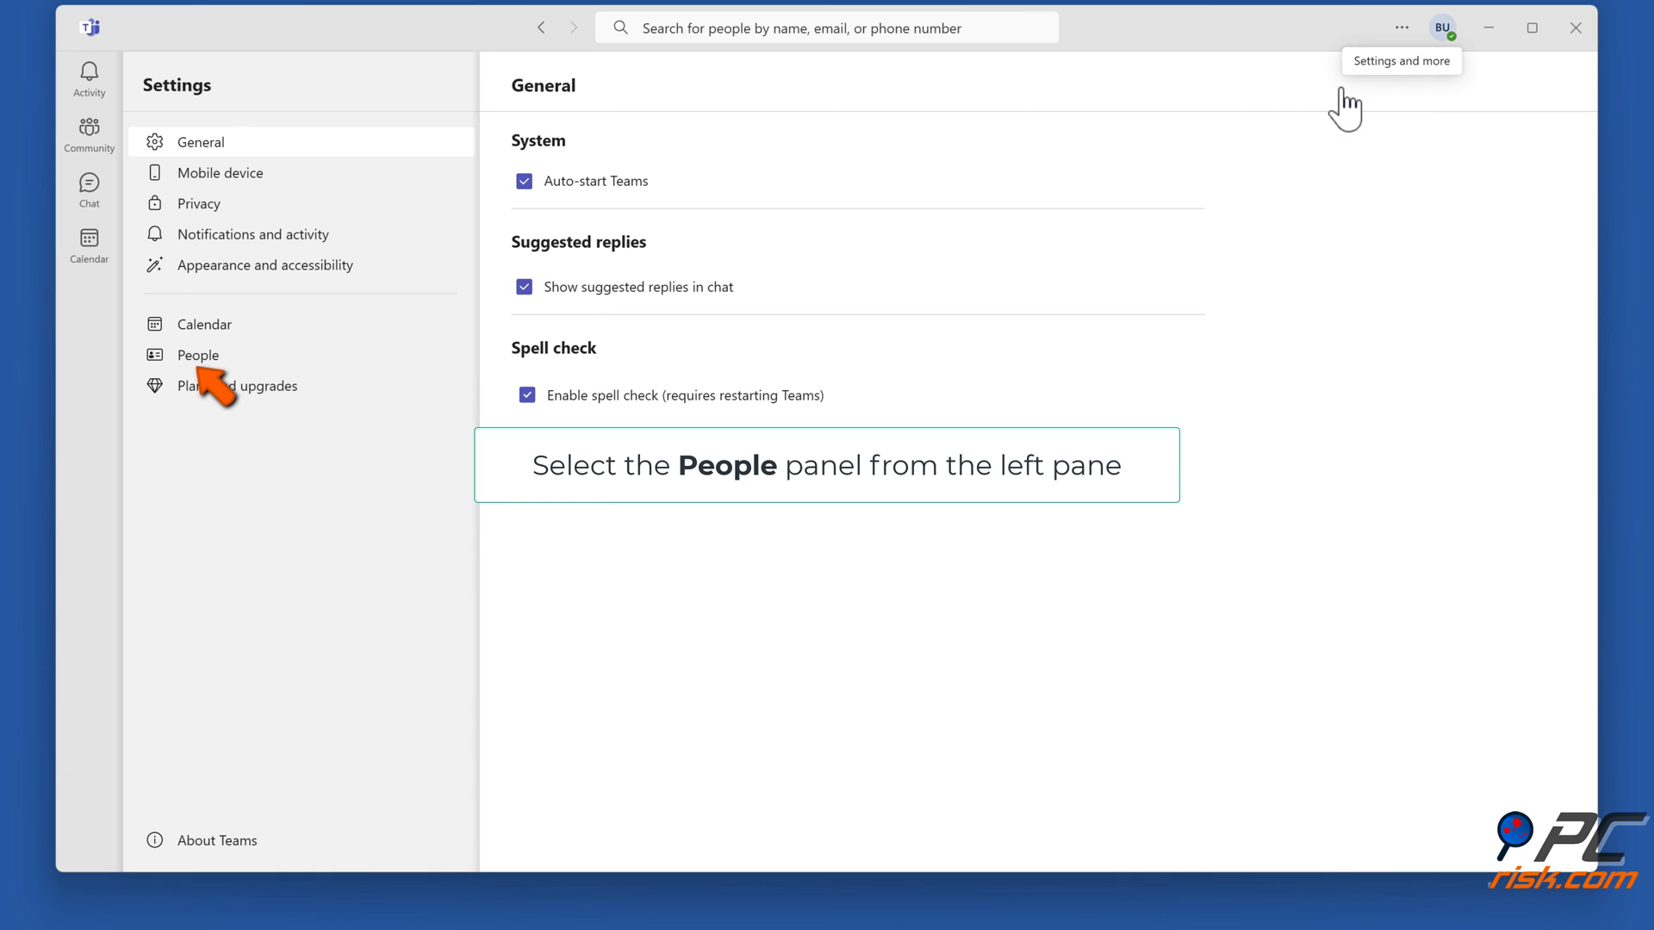
mouse_move(849, 217)
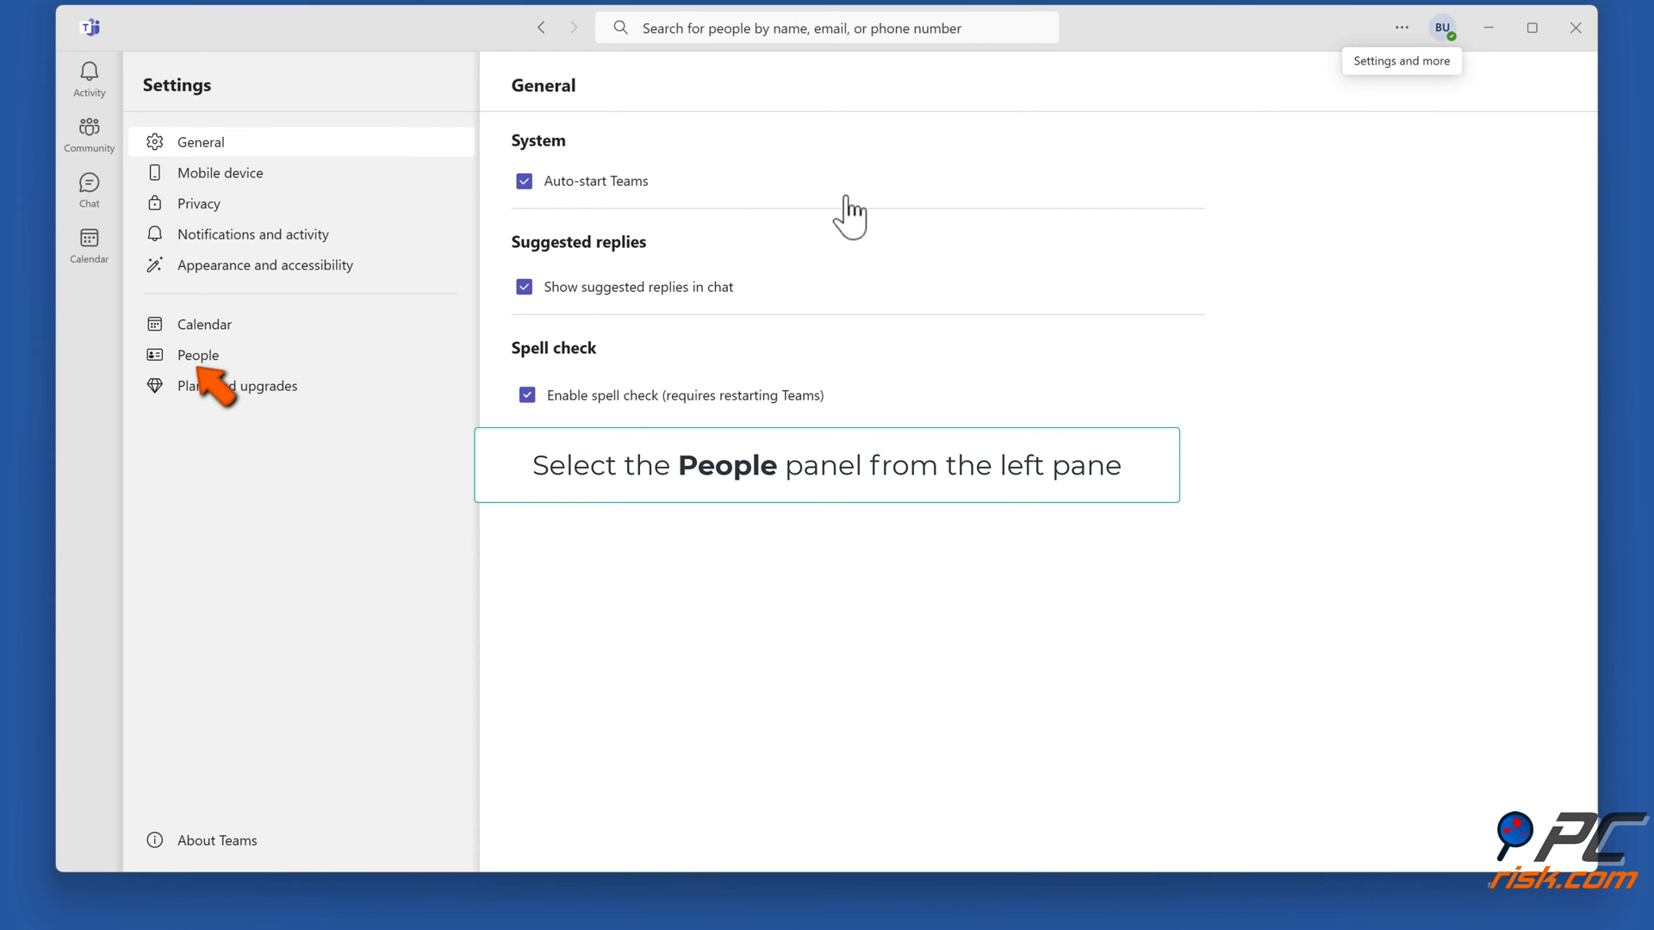
click(197, 355)
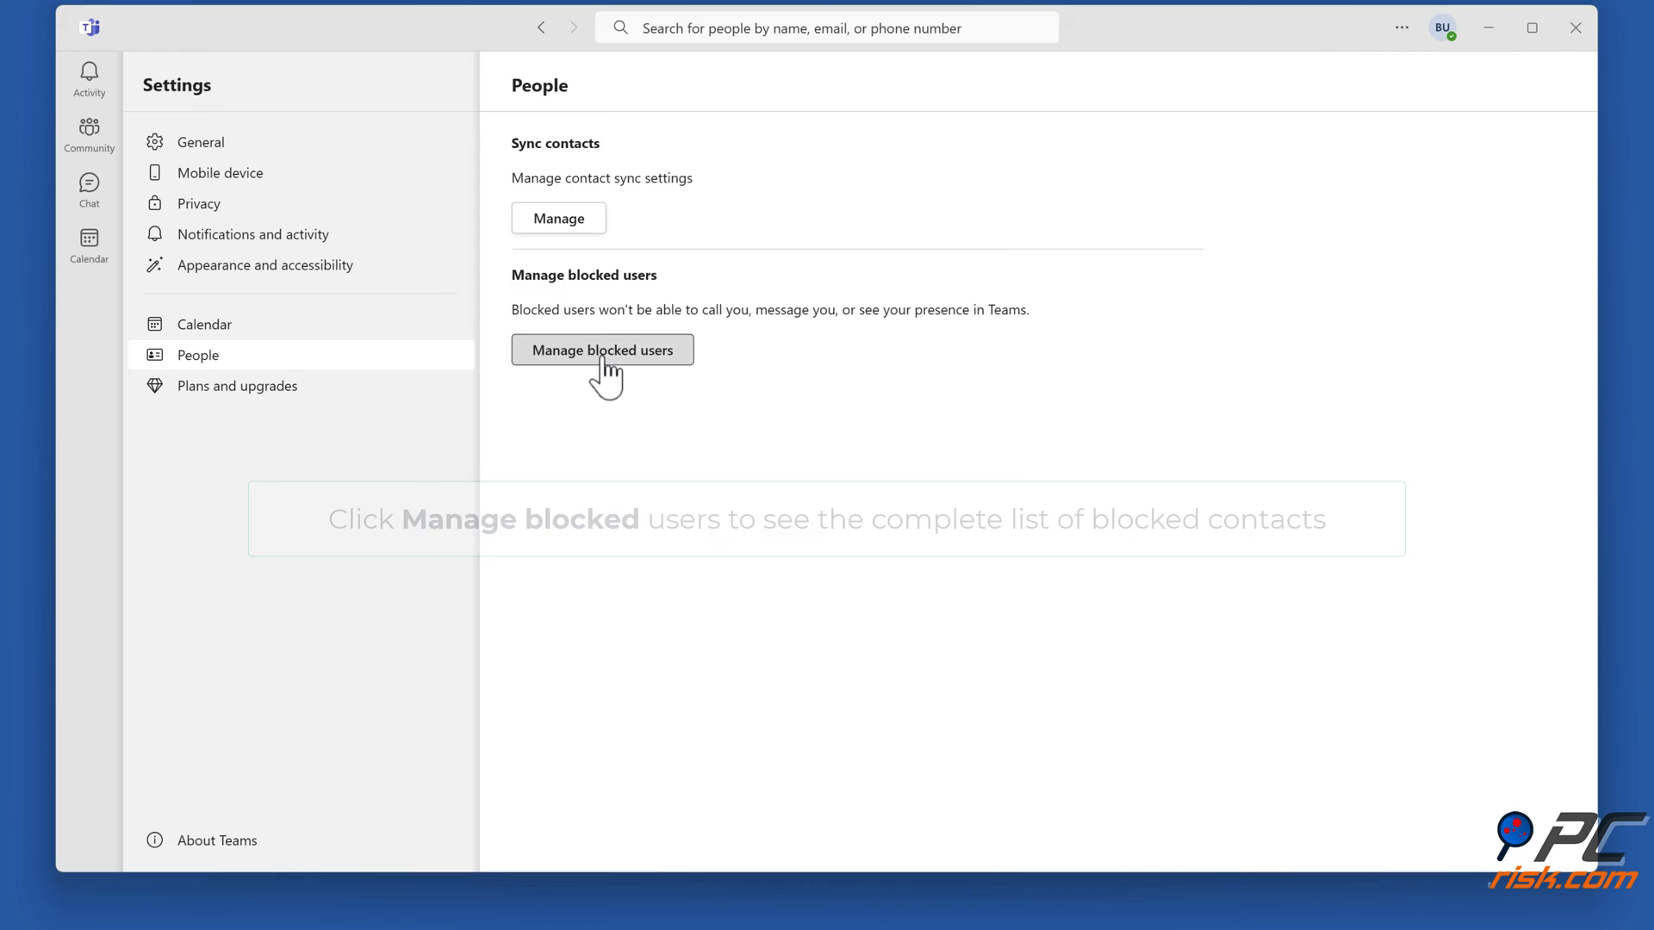
click(601, 349)
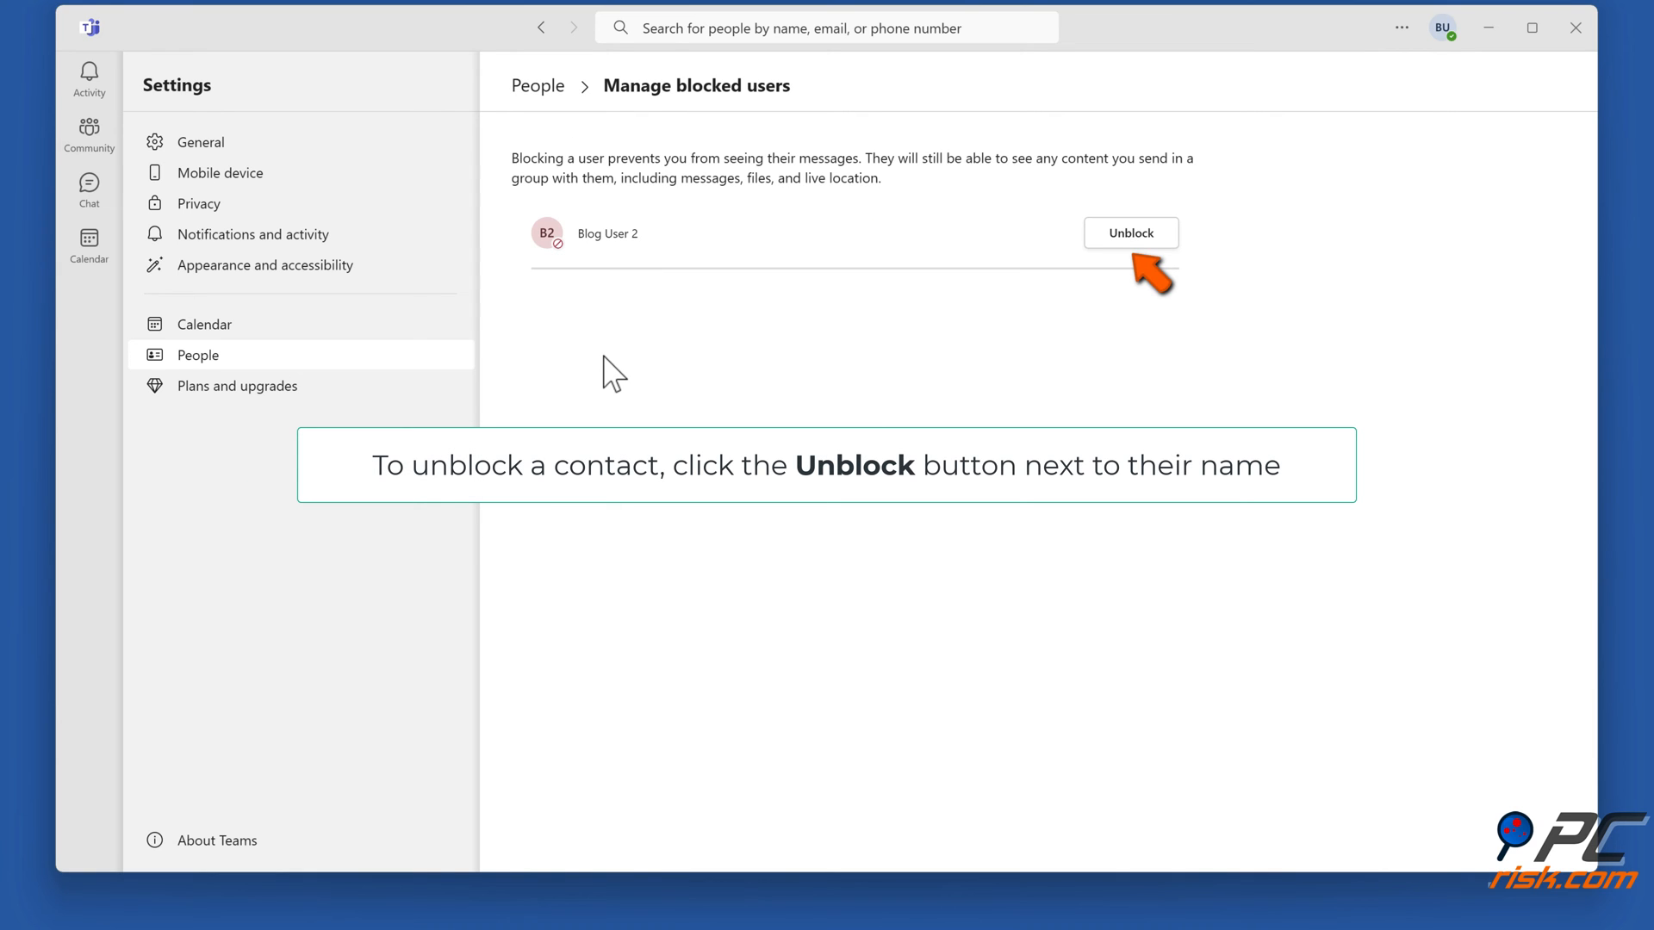
mouse_move(1089, 346)
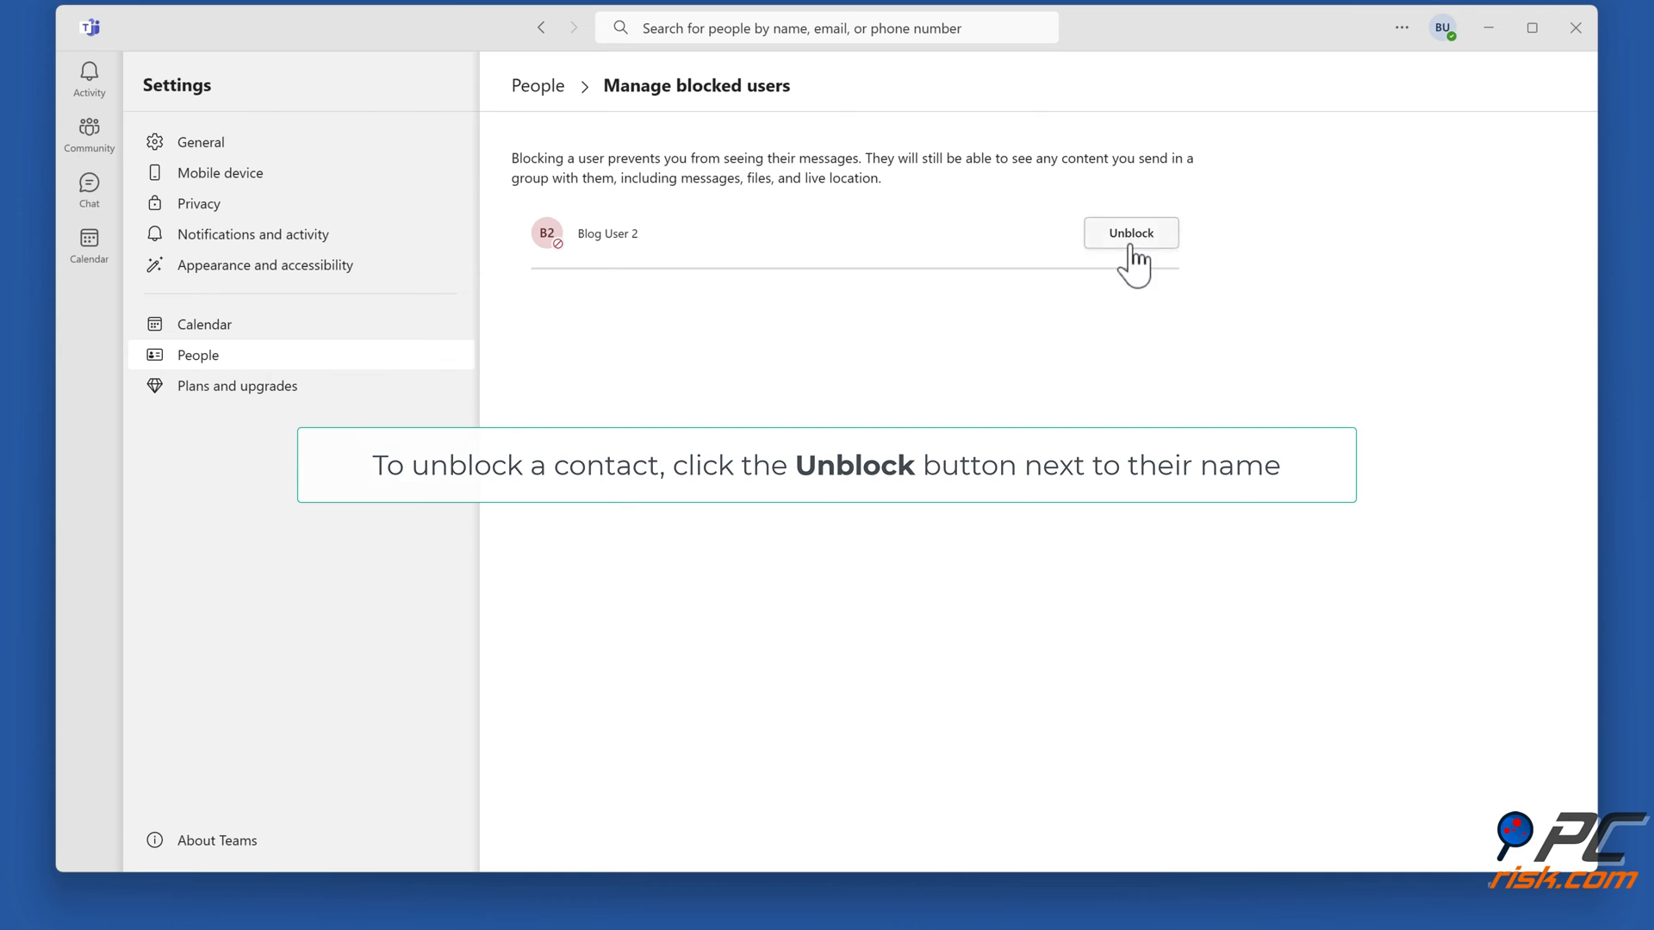
click(1130, 233)
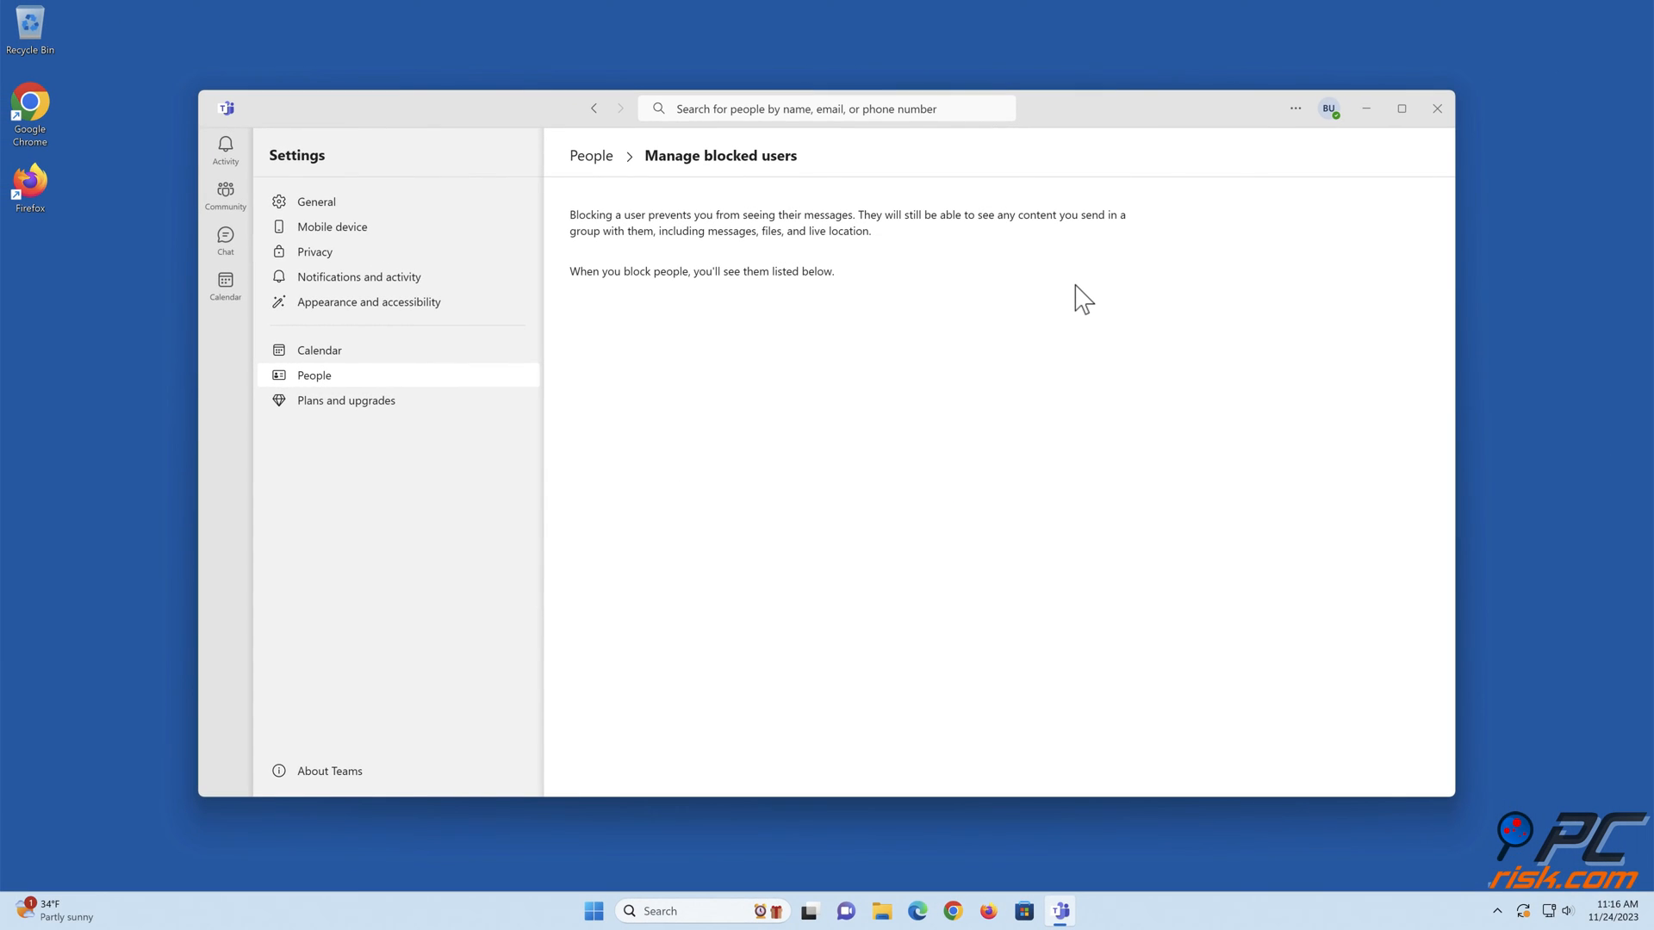
Return to the chat conversation and close Teams.
click(594, 107)
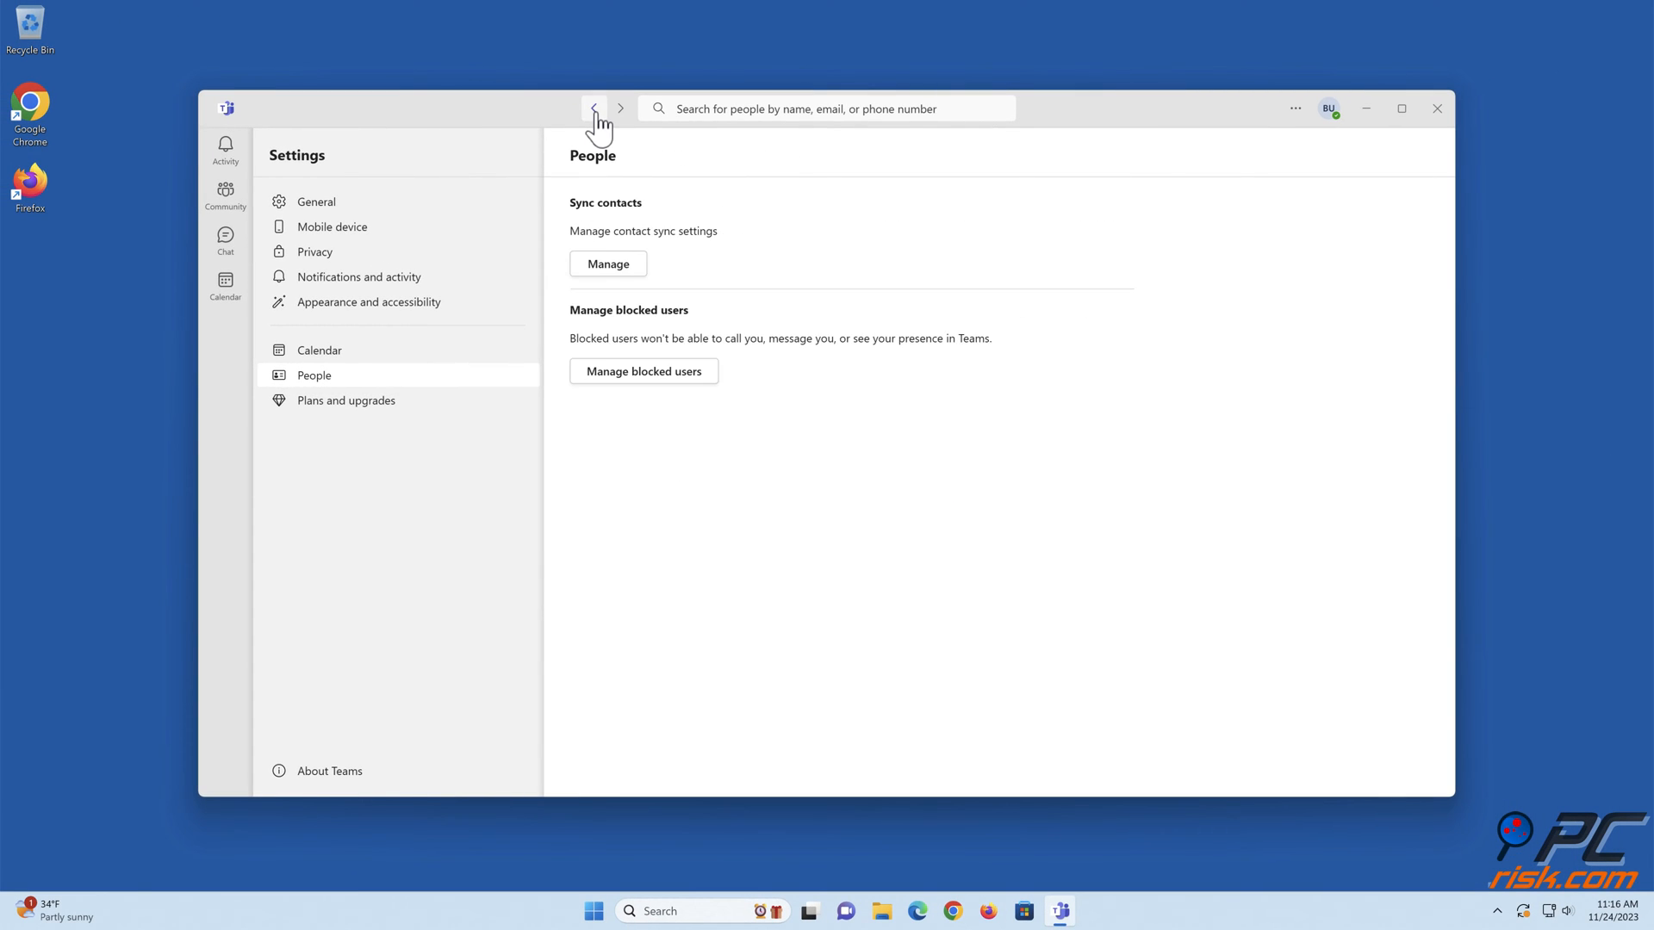
click(595, 107)
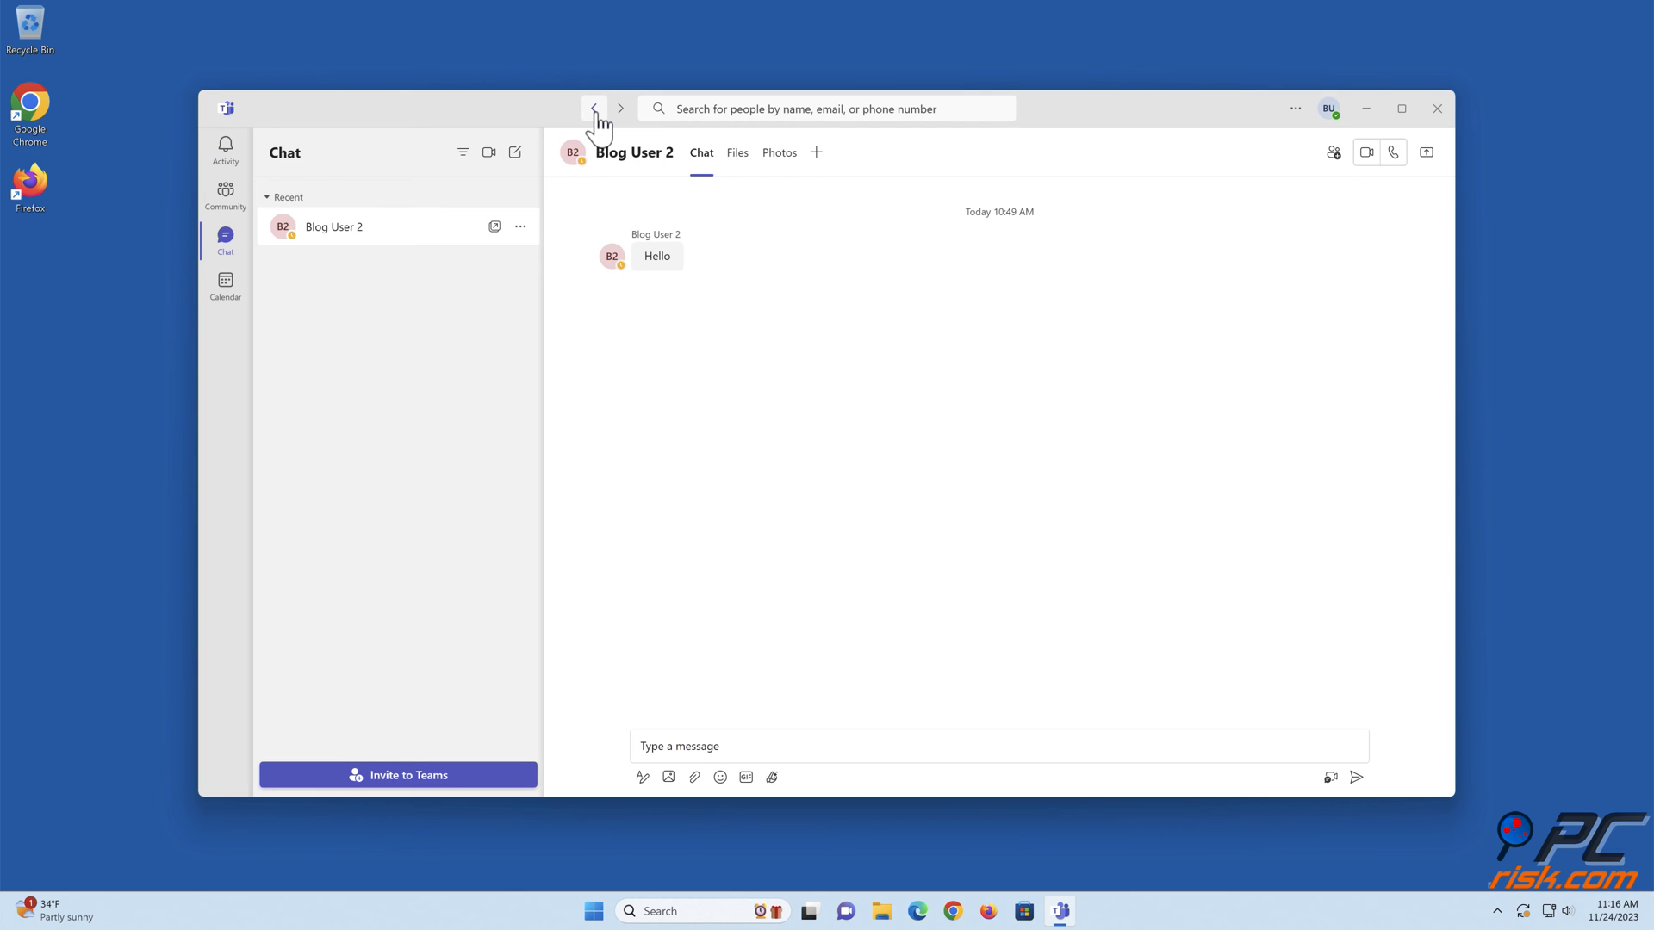
mouse_move(1437, 115)
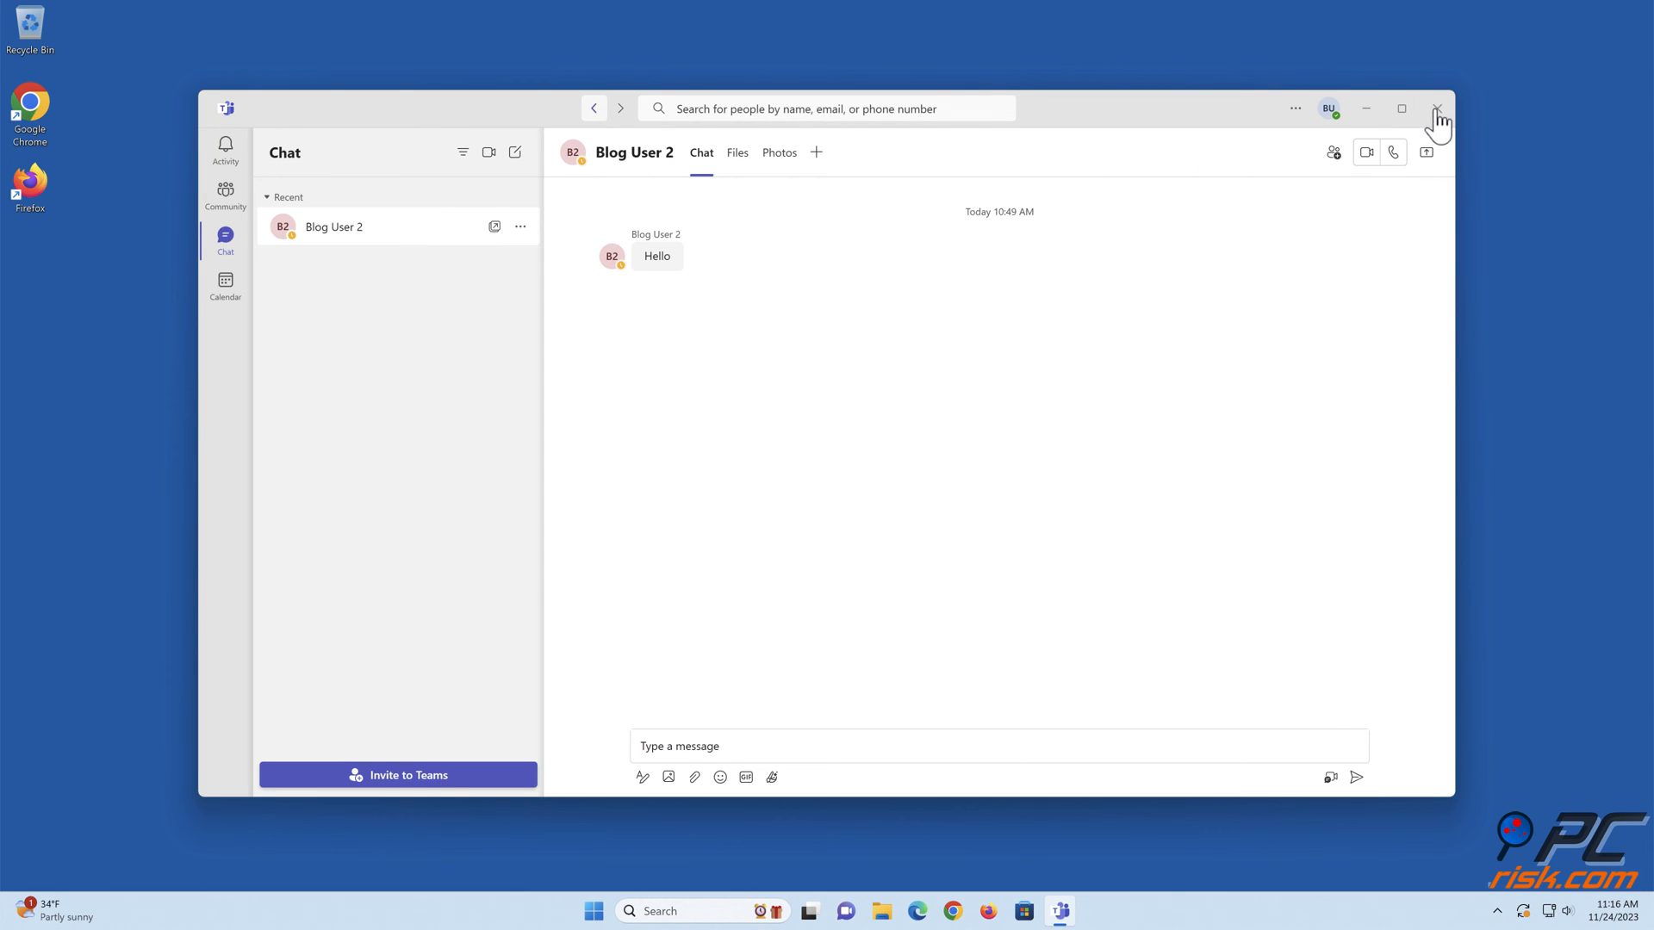
click(1437, 108)
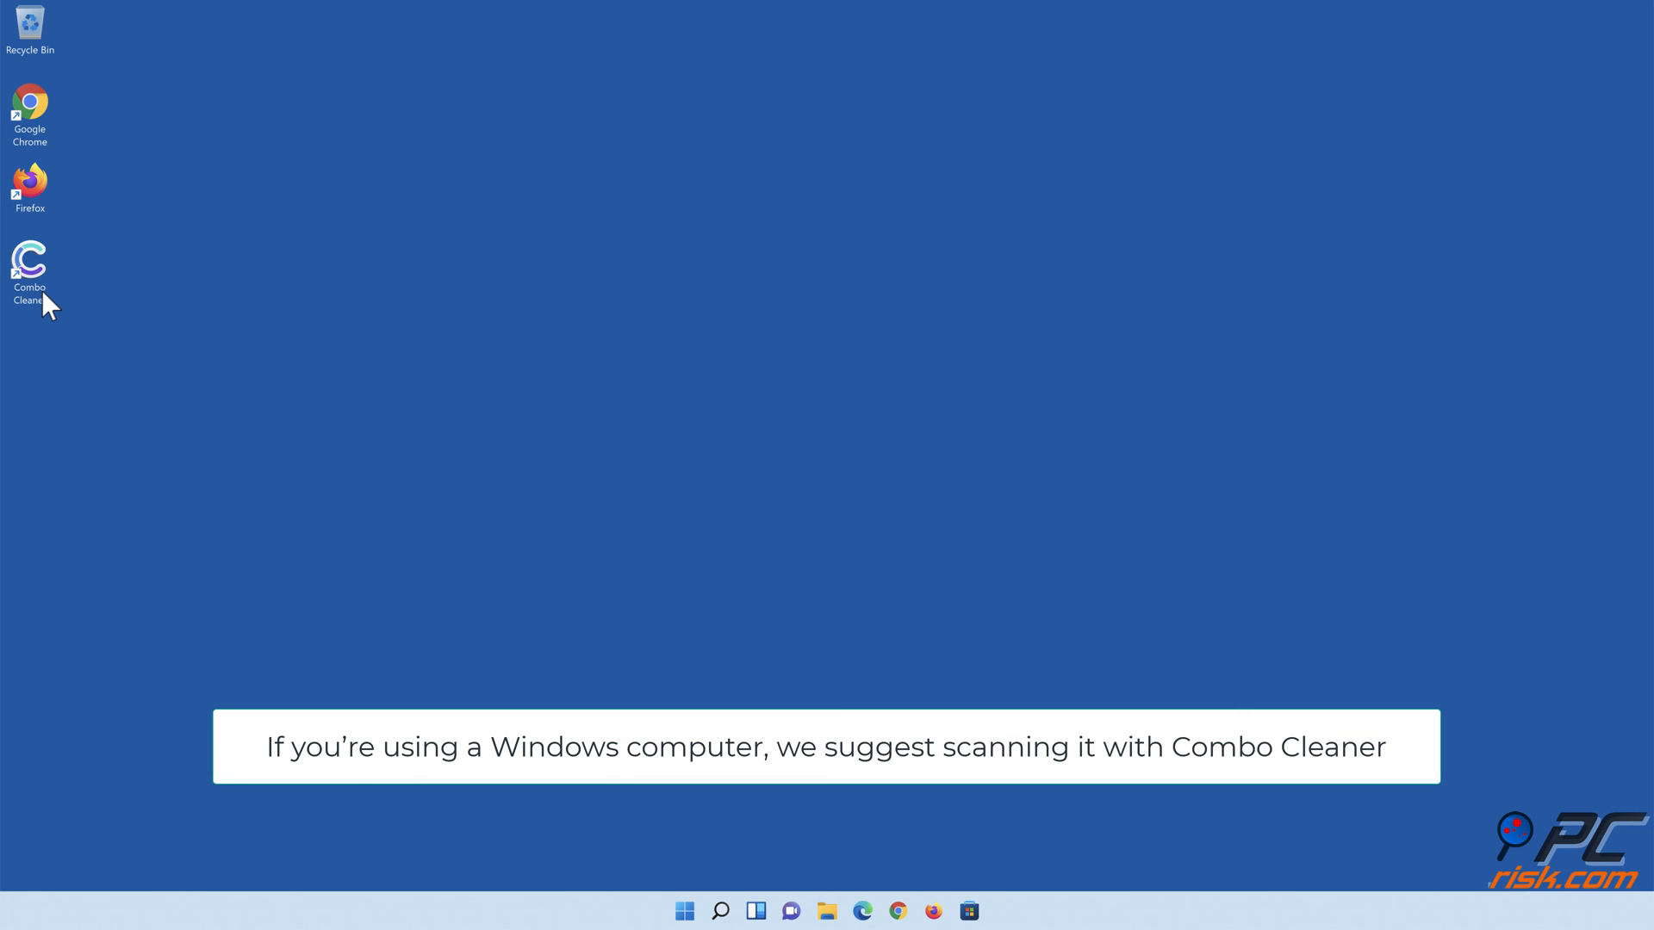
Launch Combo Cleaner, run a quick scan and move all detected threats to quarantine.
double_click(29, 260)
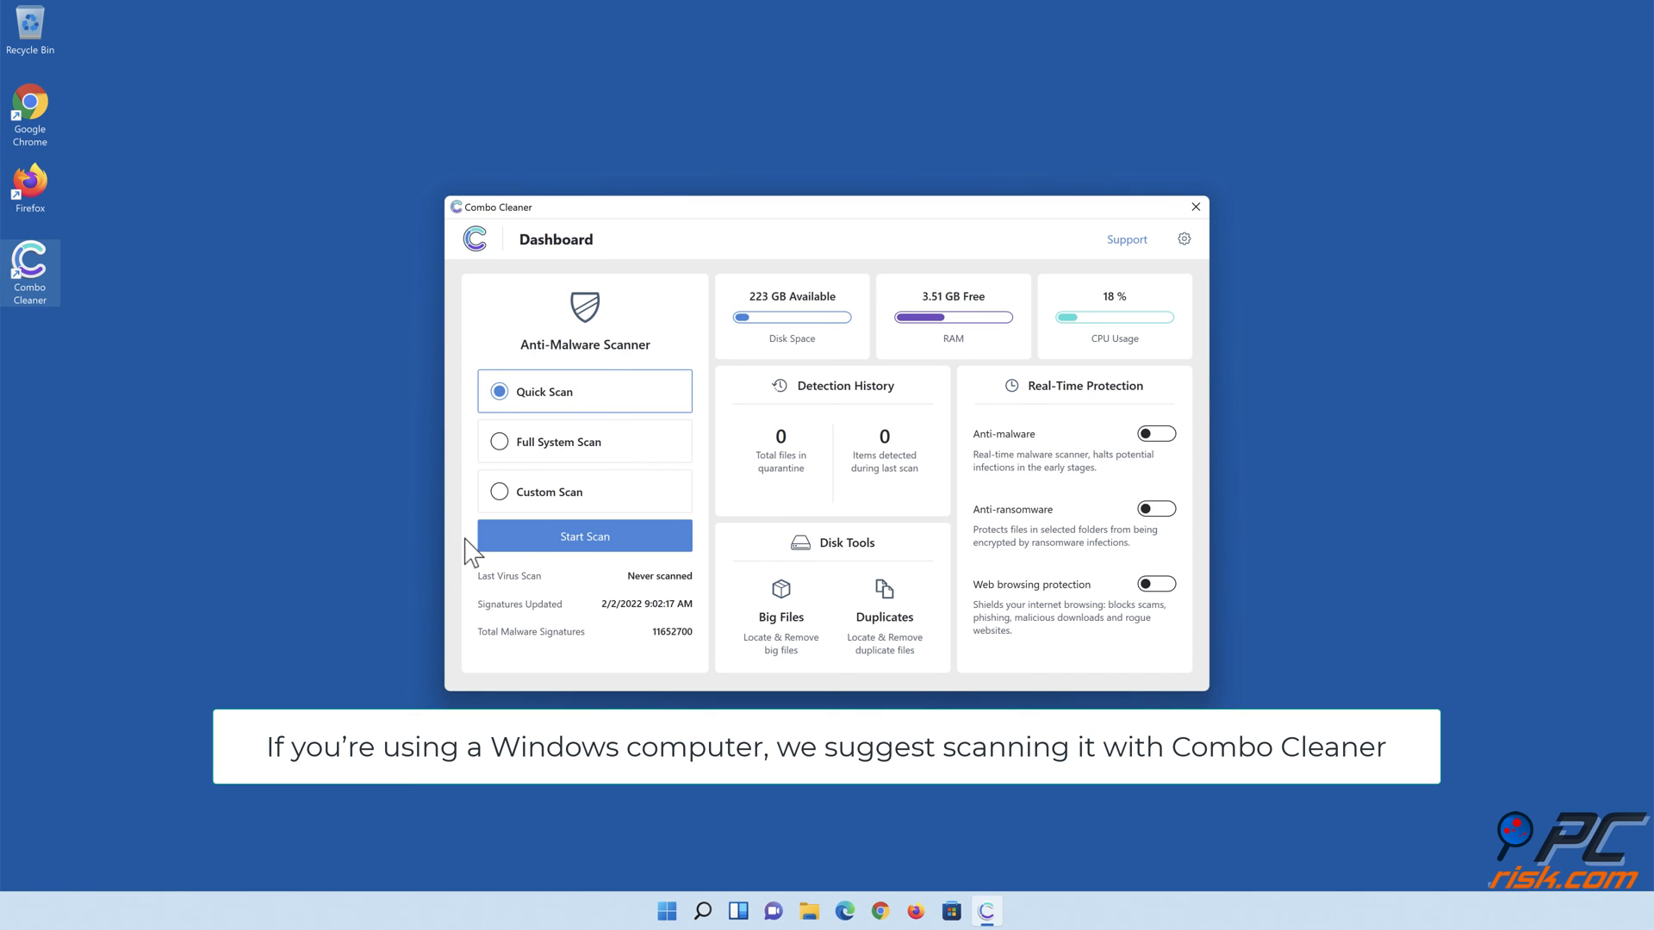
click(585, 536)
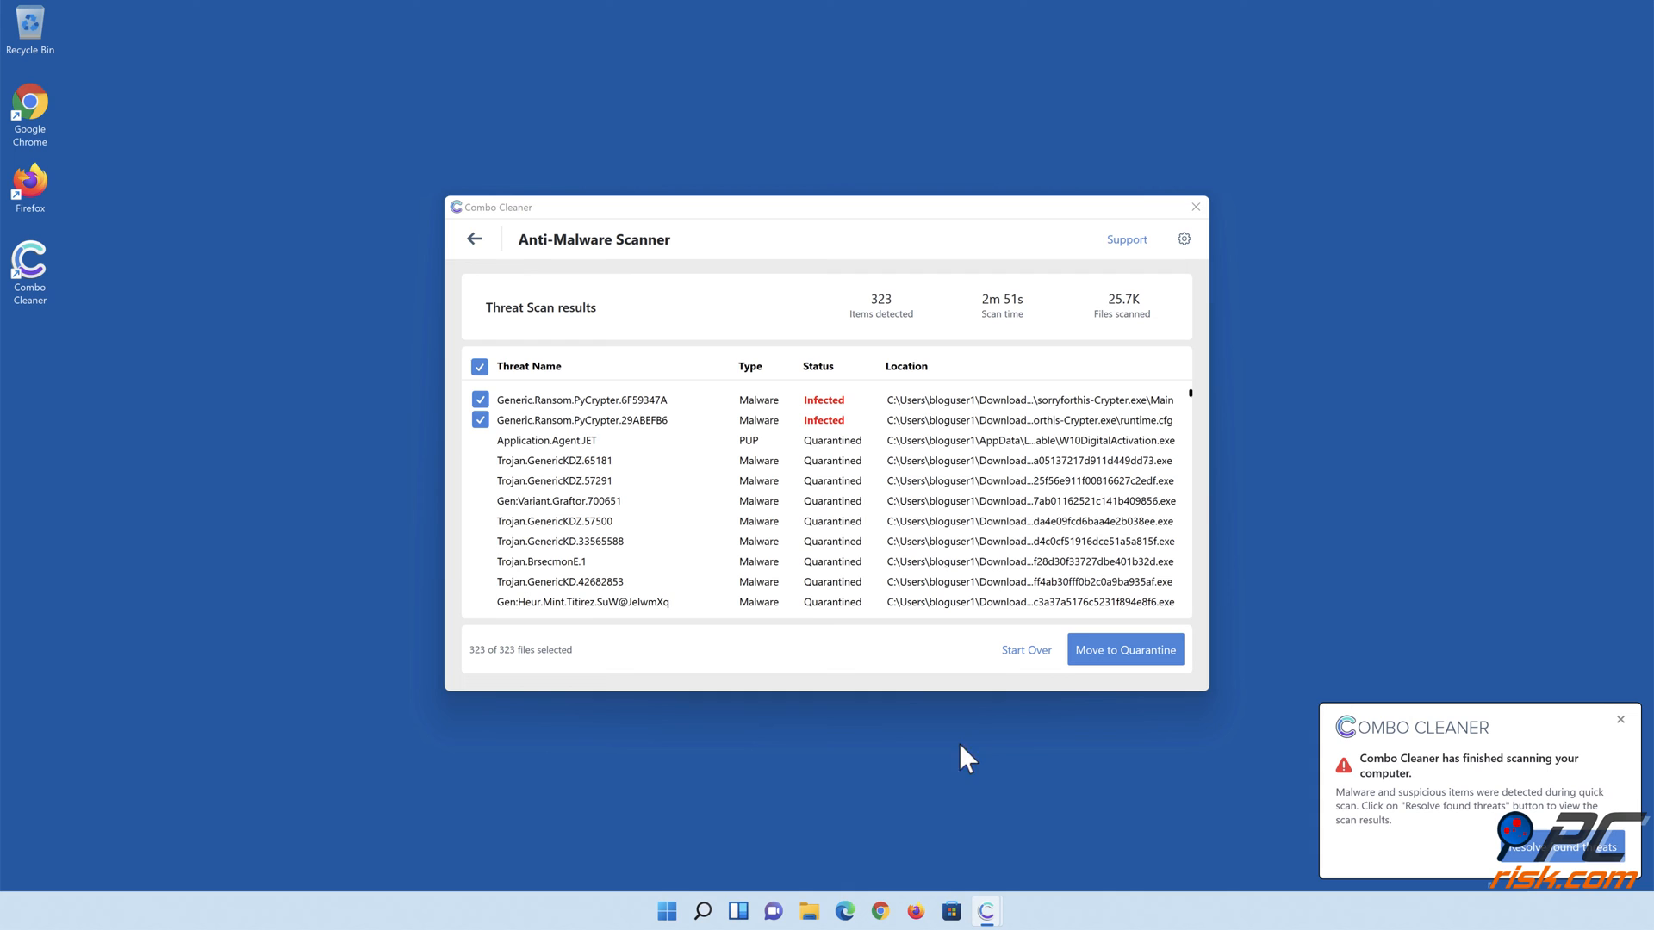
click(1125, 649)
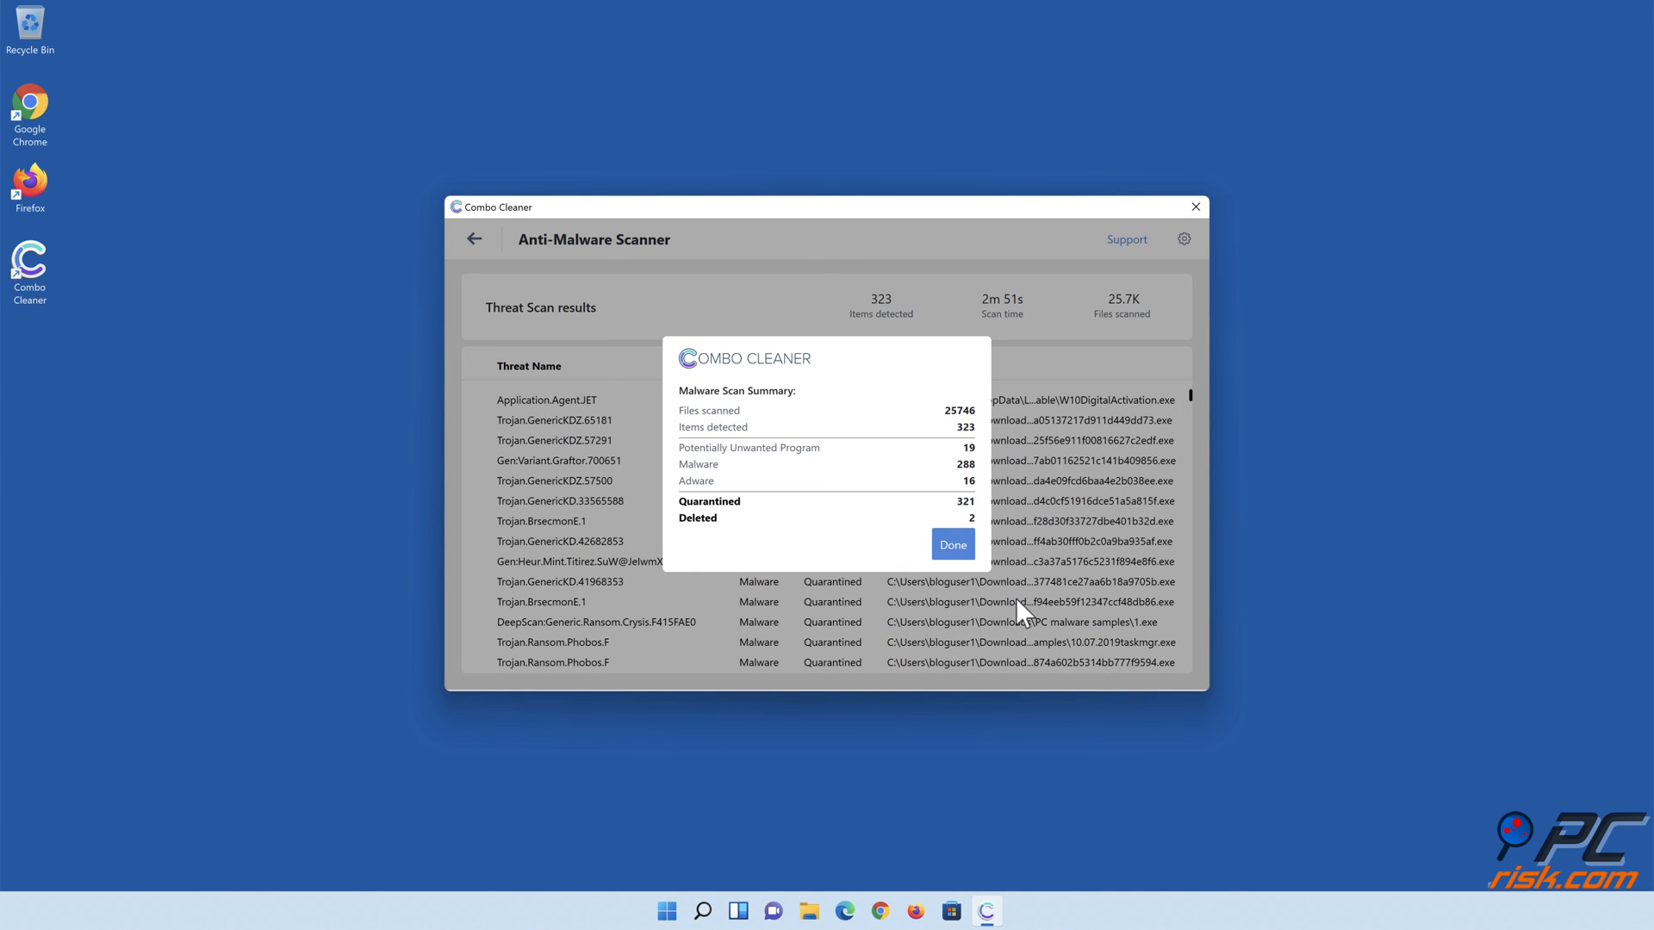
click(951, 544)
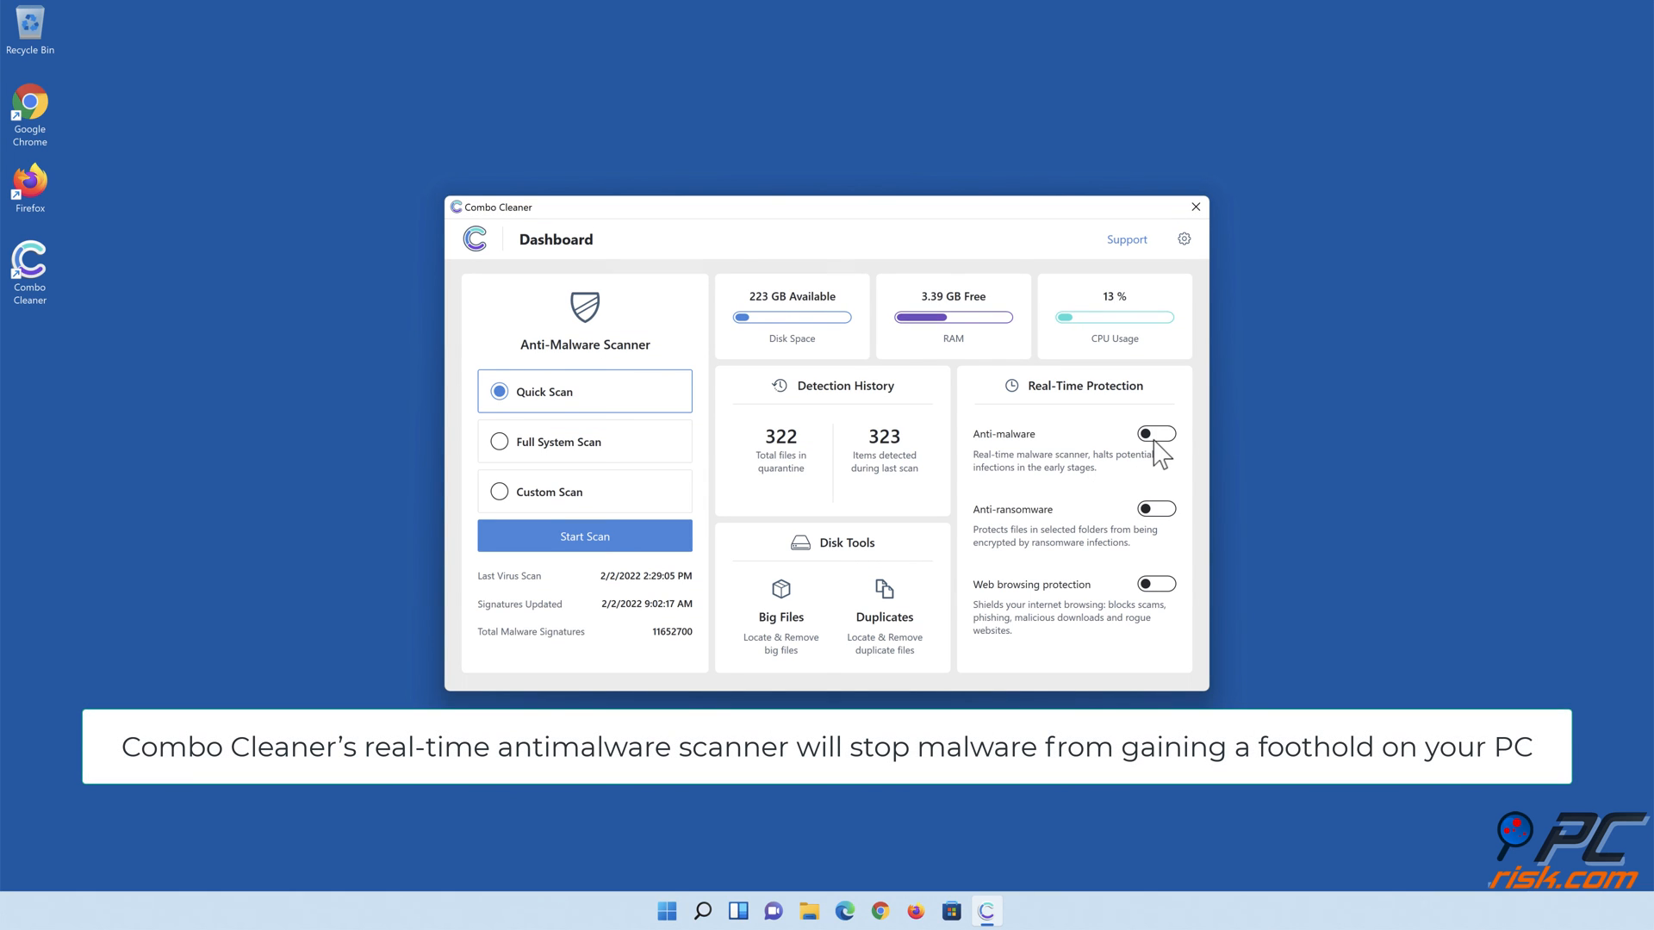
Enable anti-malware and anti-ransomware protection with Libraries > Documents as a protected folder.
click(1156, 434)
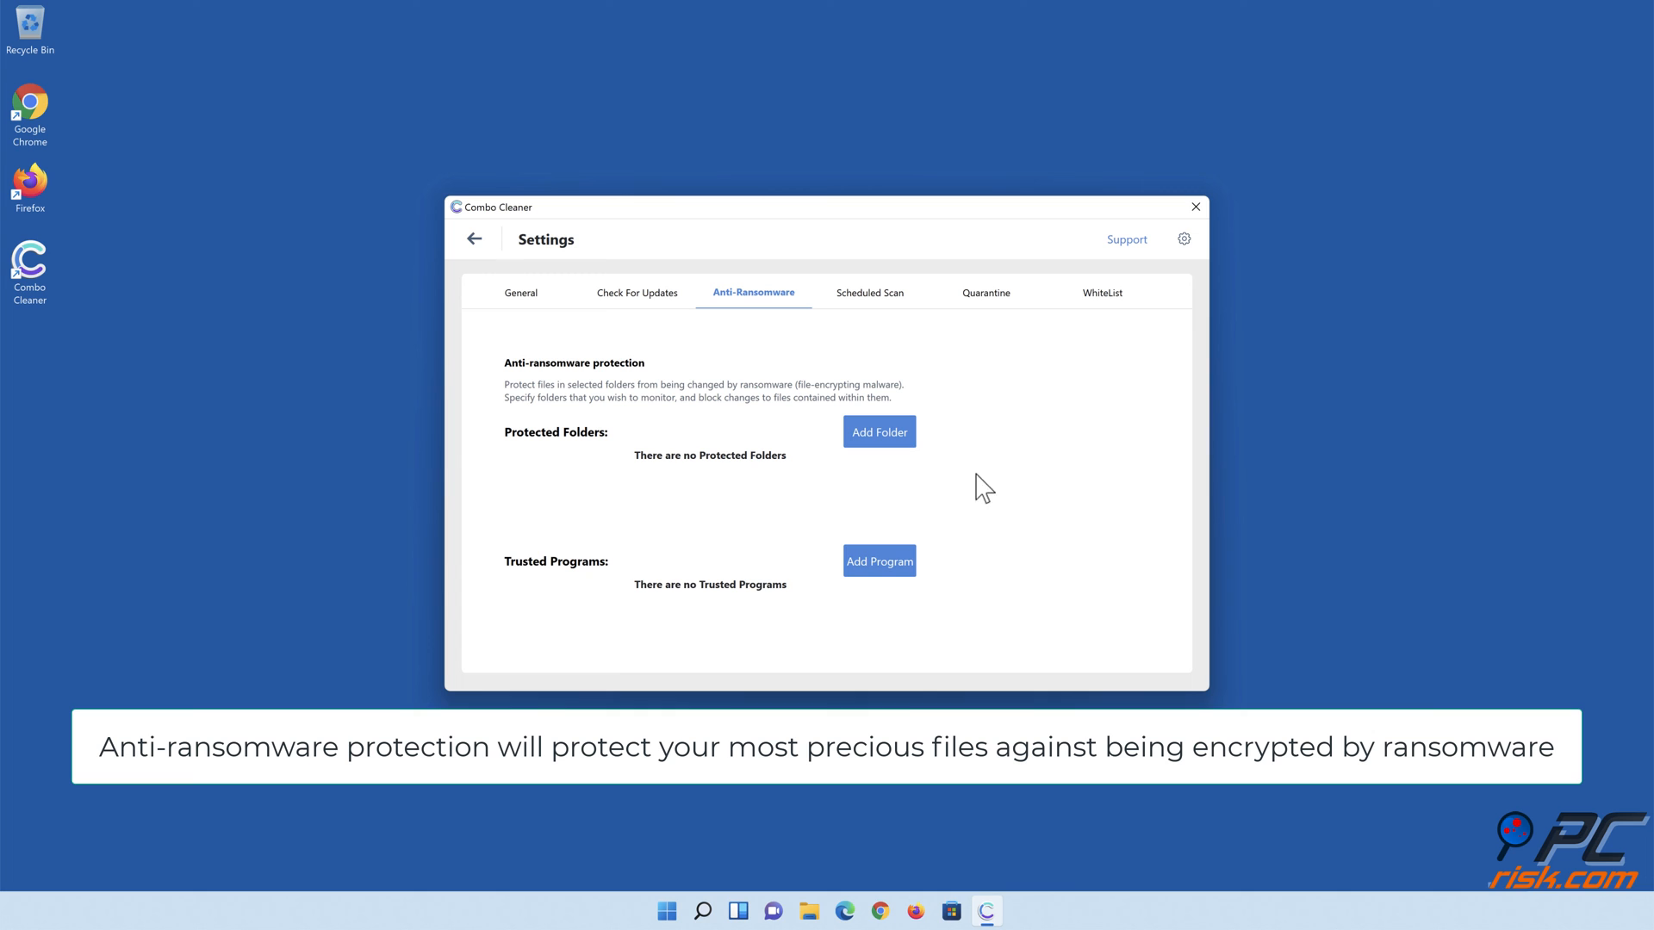
click(879, 431)
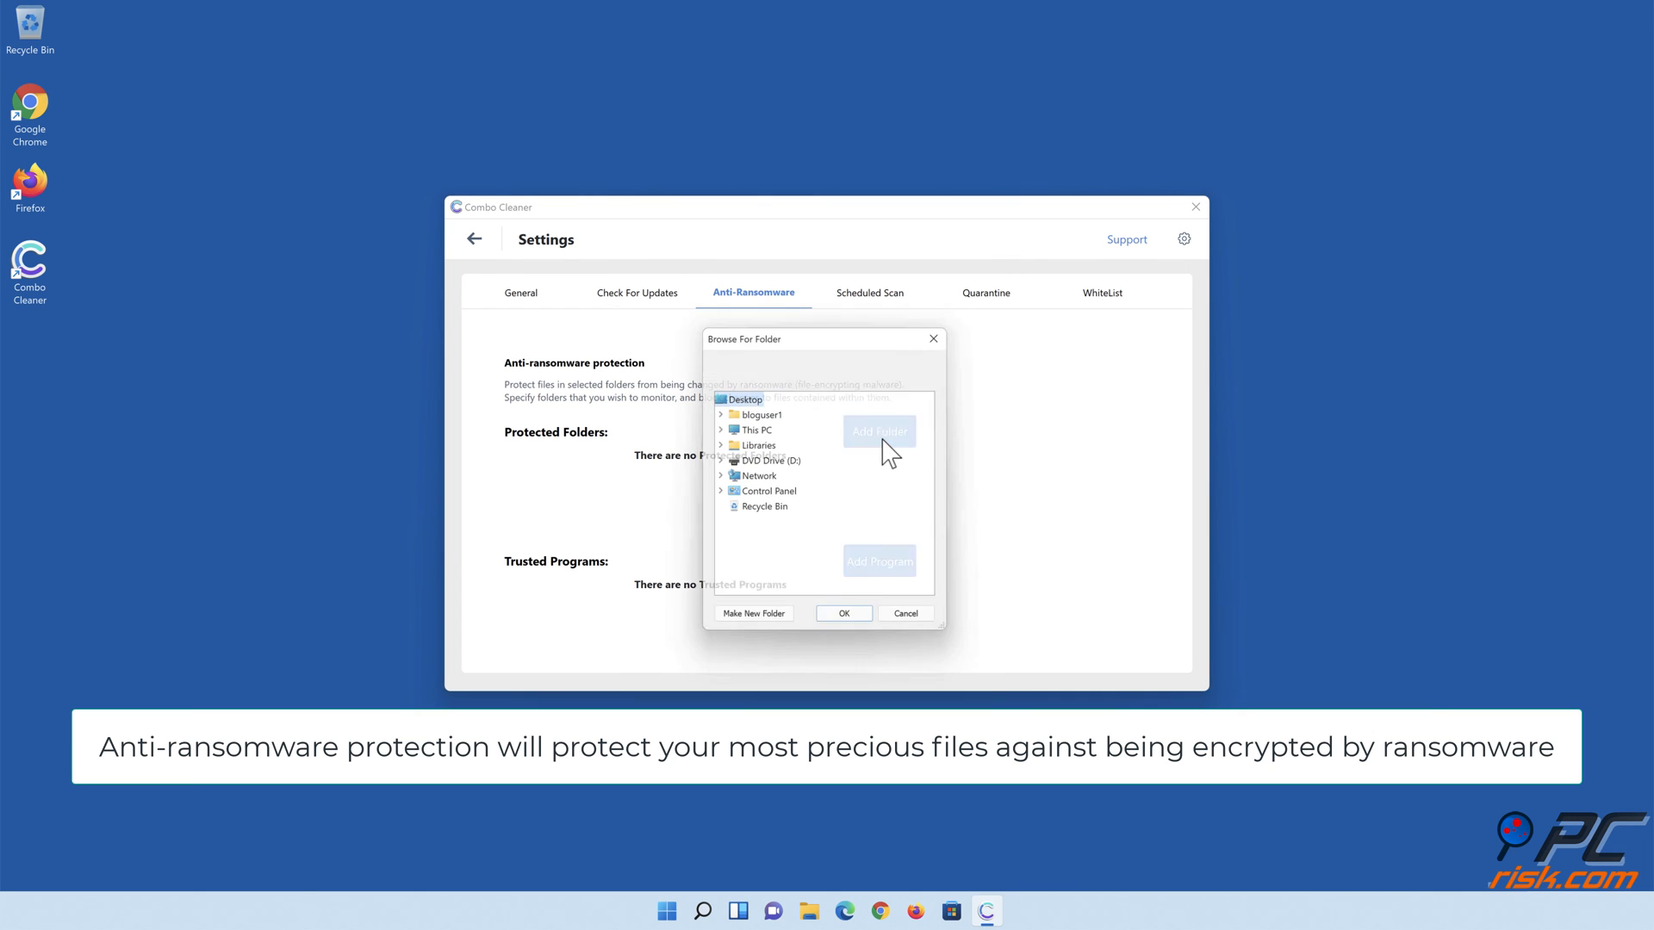
click(722, 445)
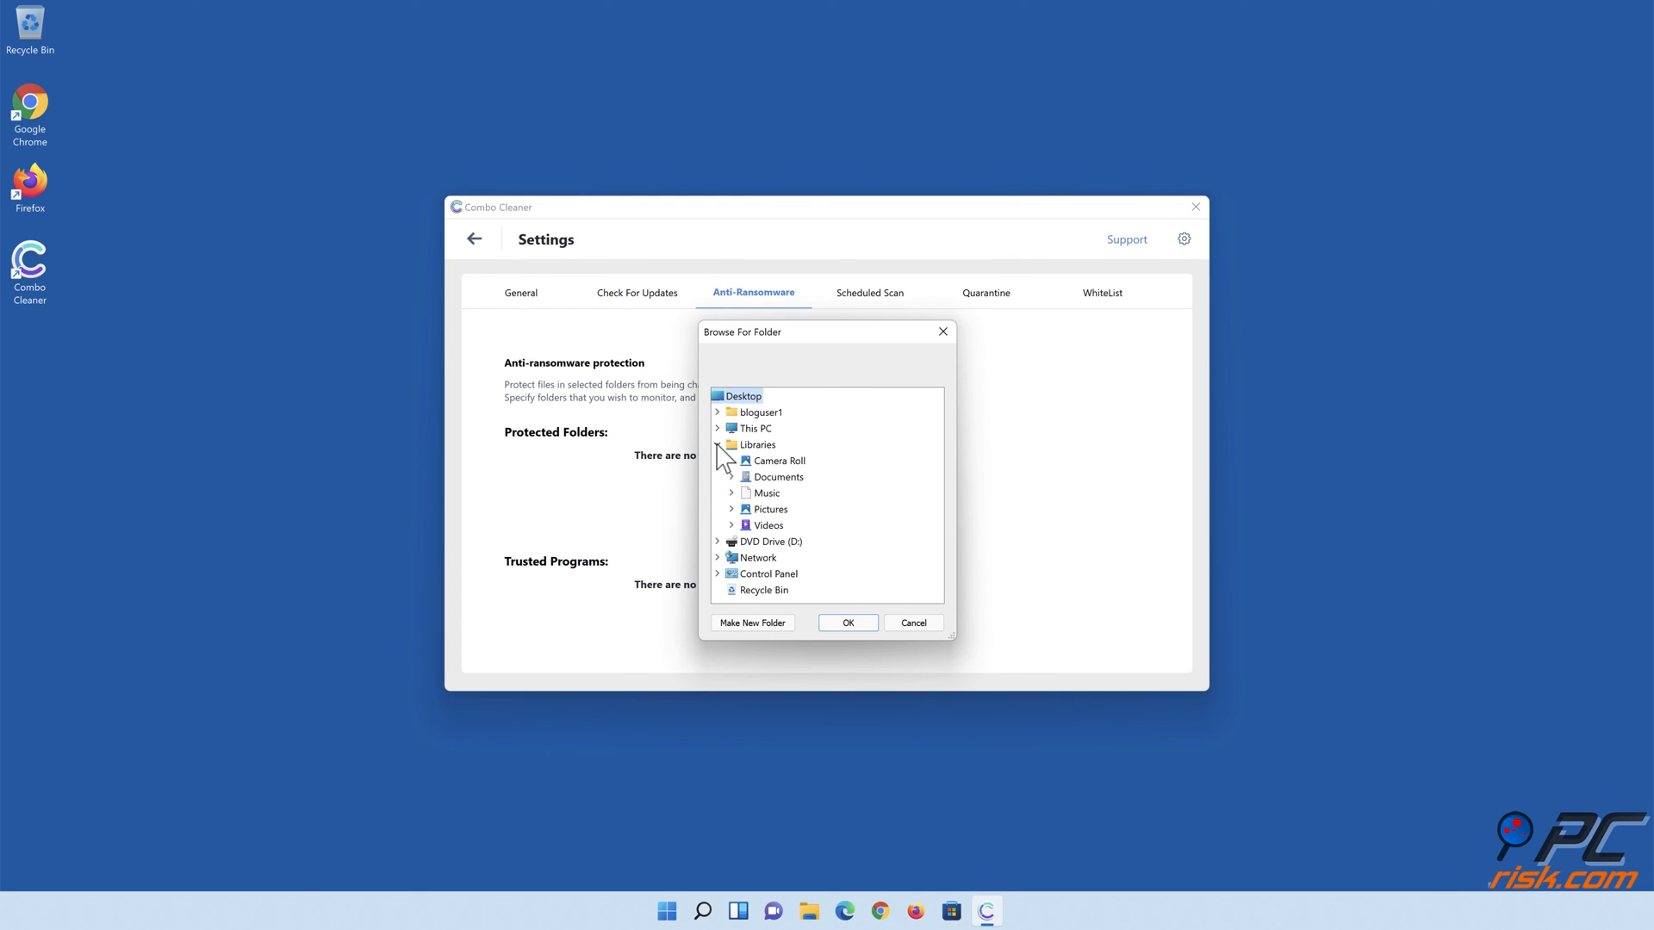
click(732, 477)
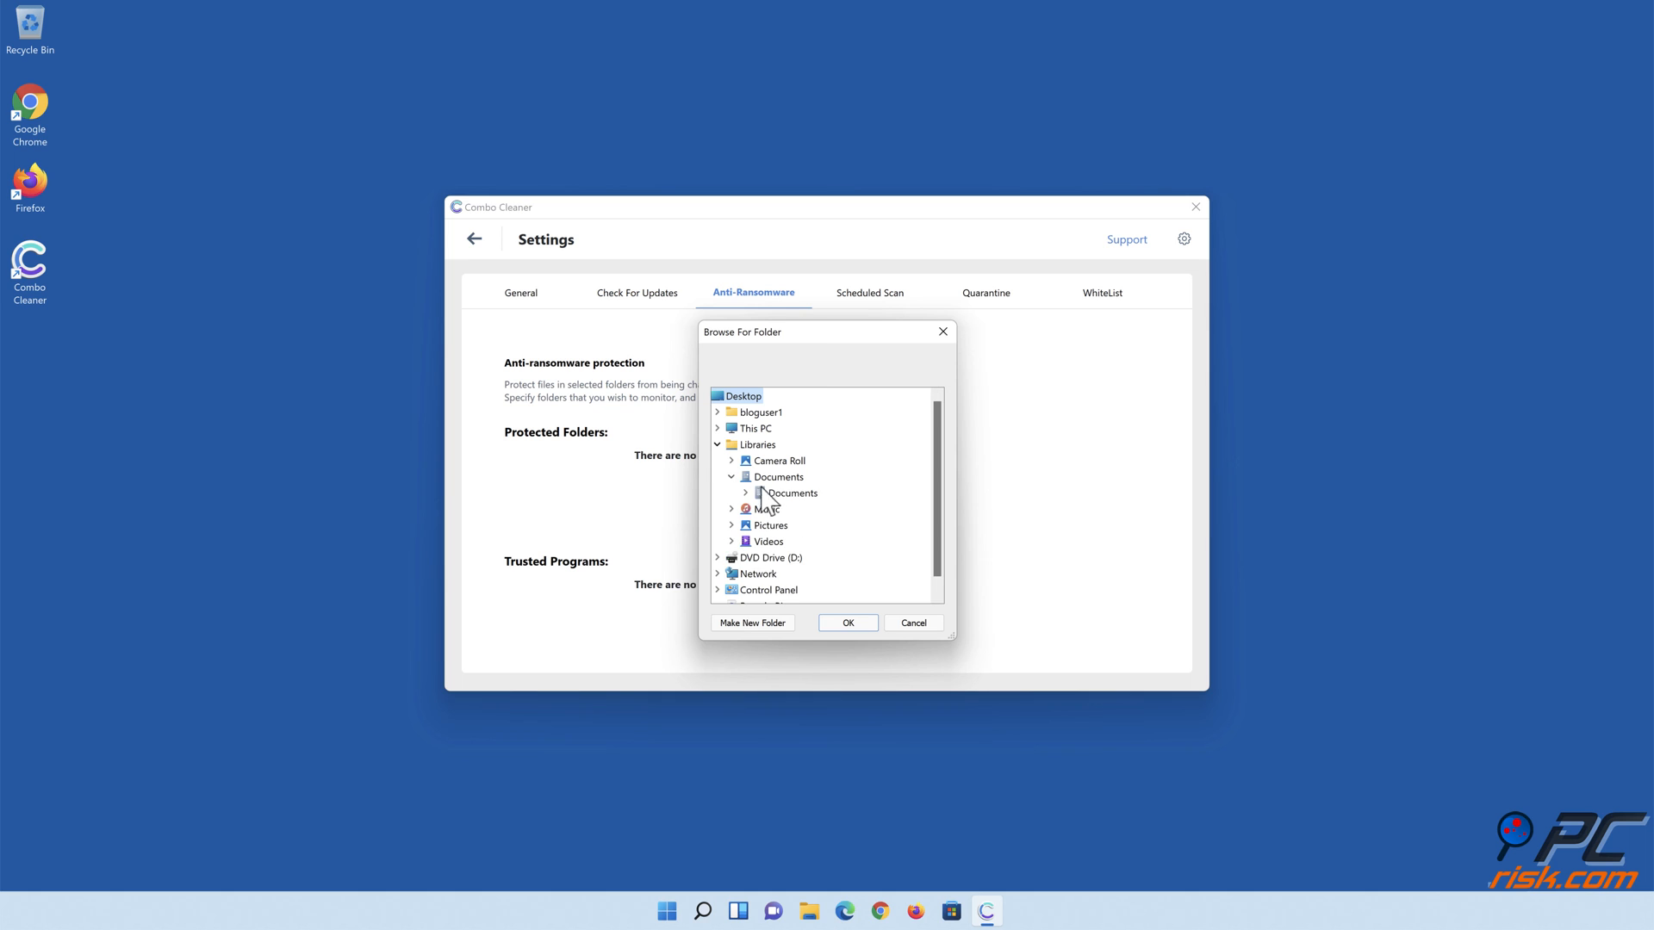
click(789, 493)
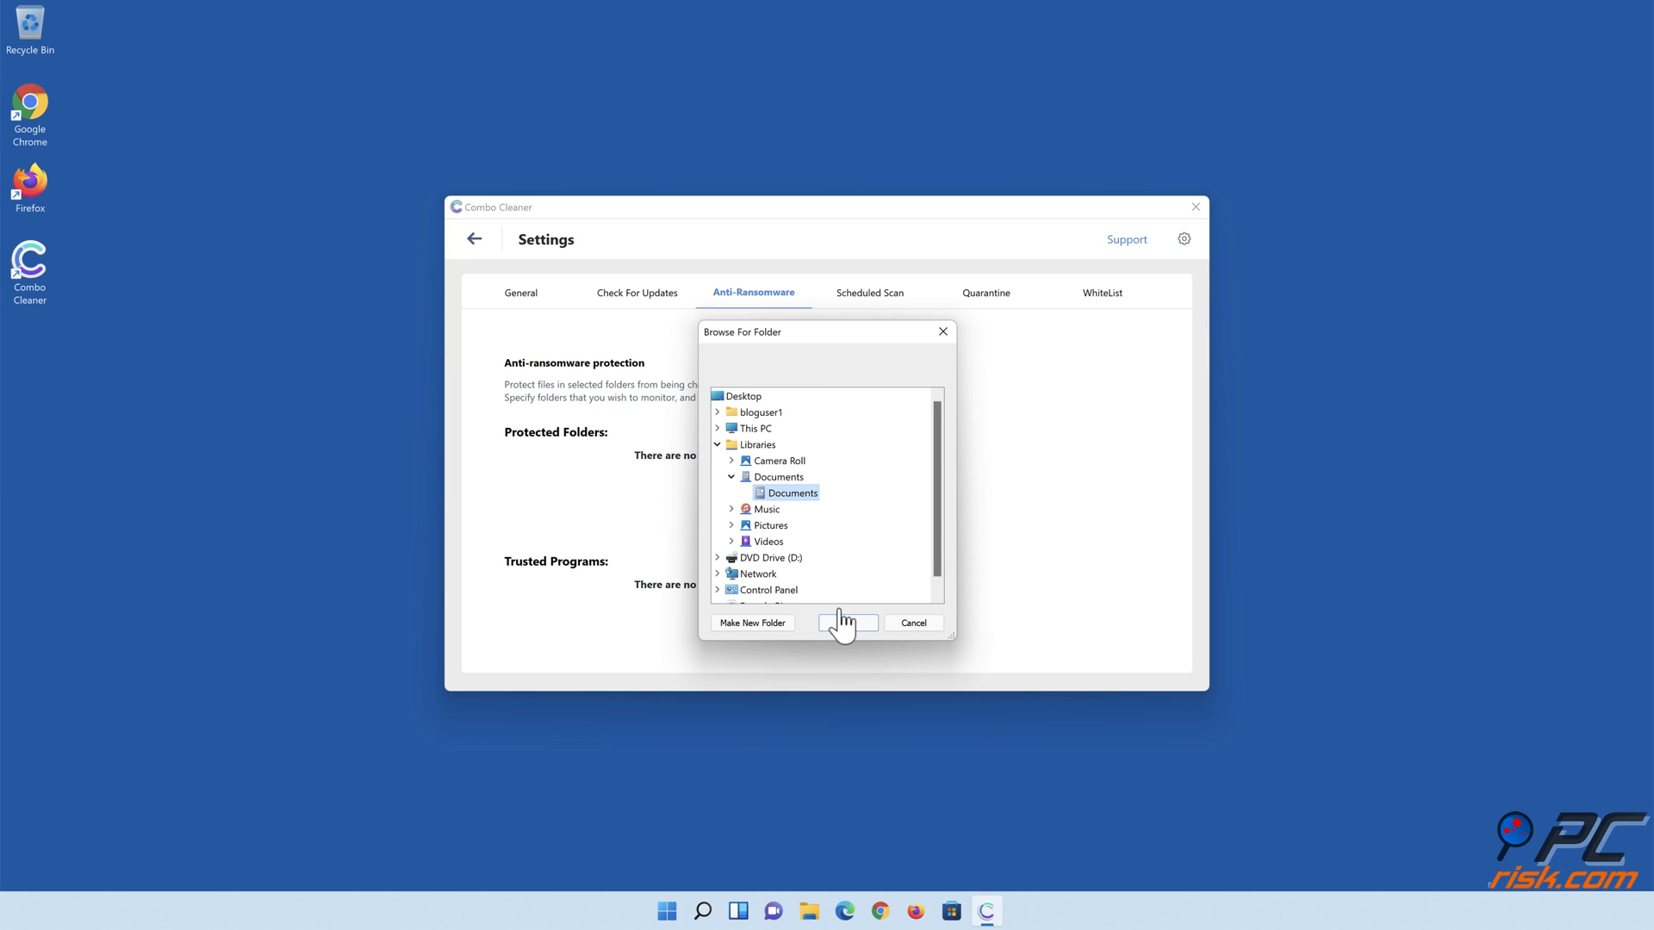
click(846, 622)
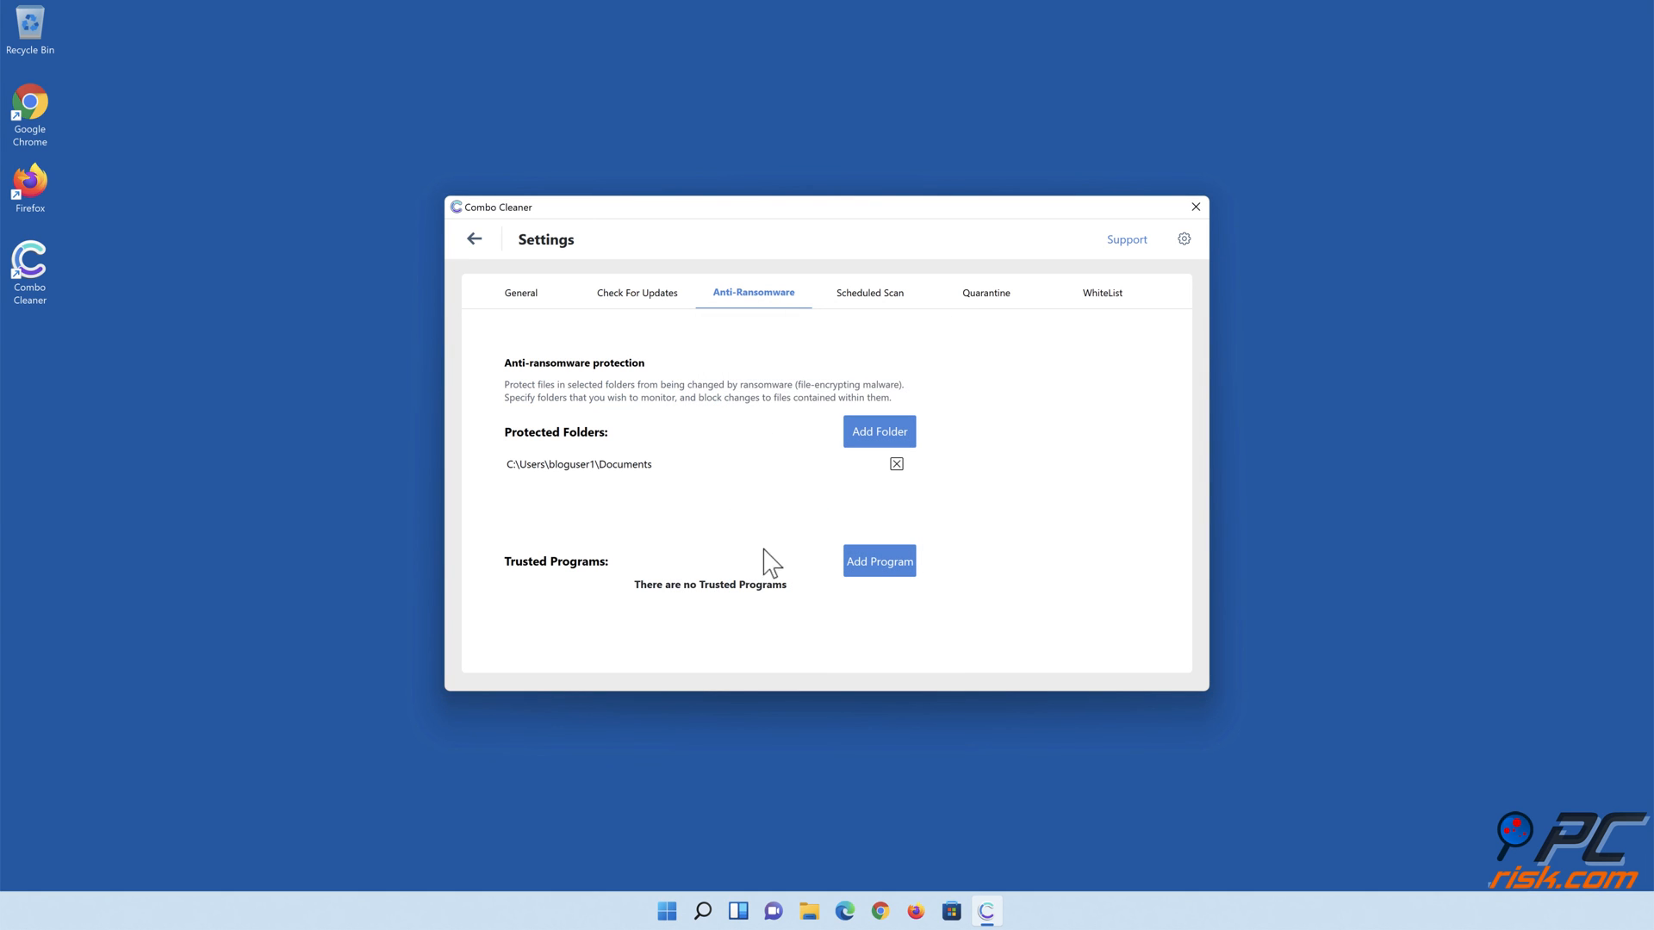
click(474, 238)
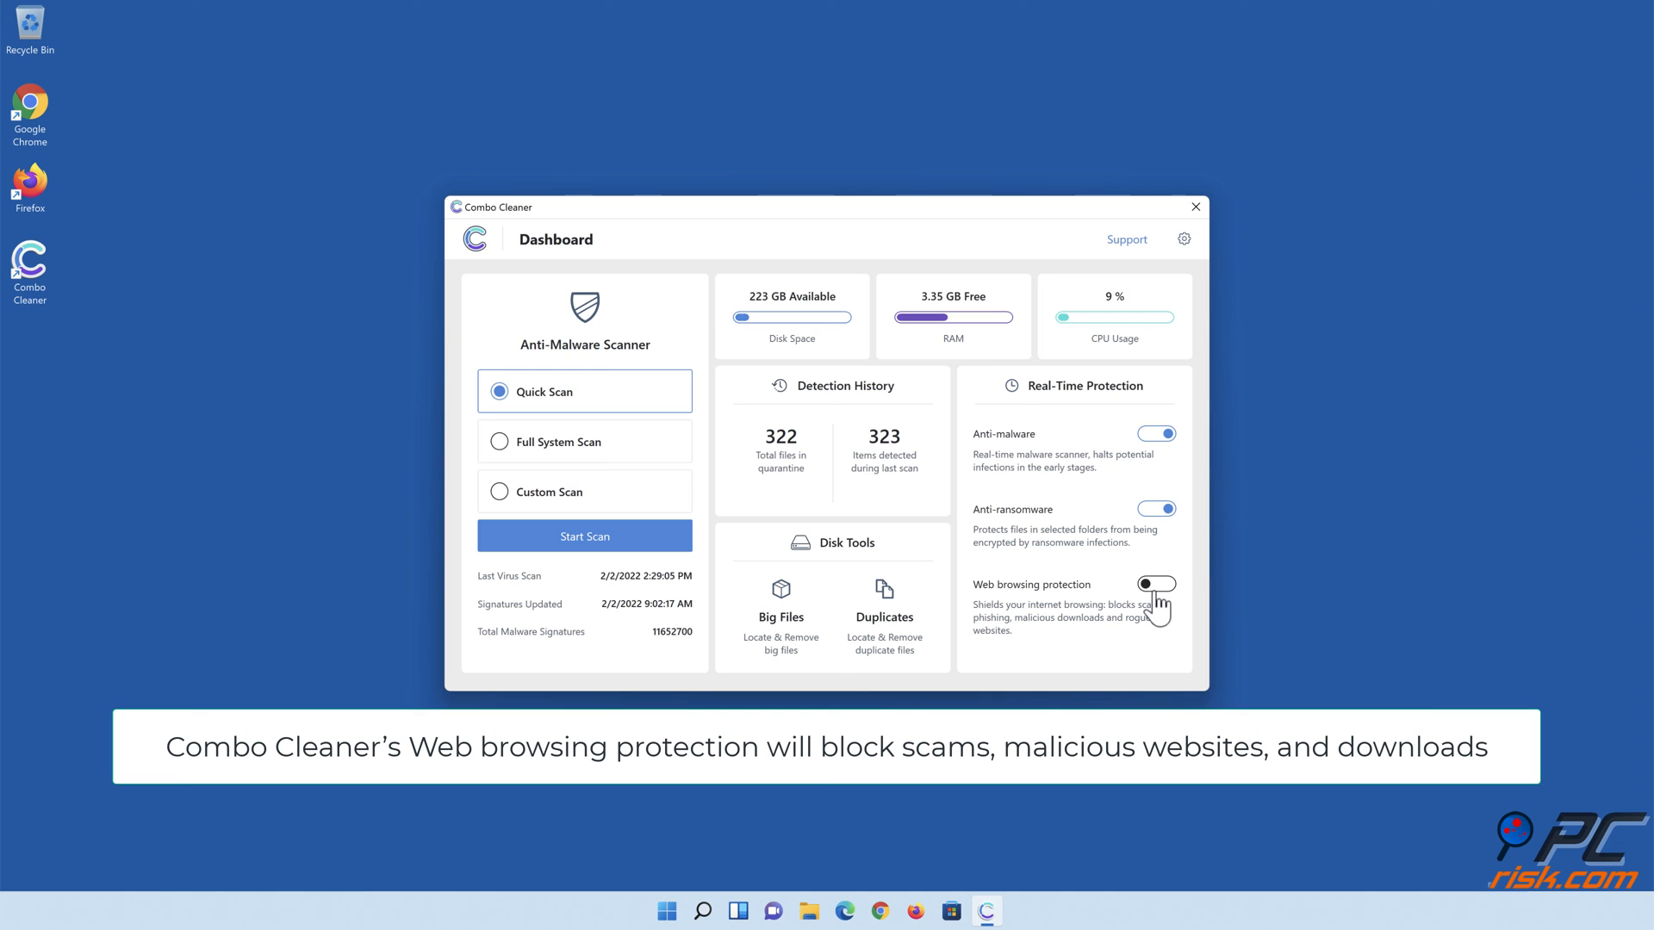
Switch on web browsing protection and close Combo Cleaner.
click(1156, 584)
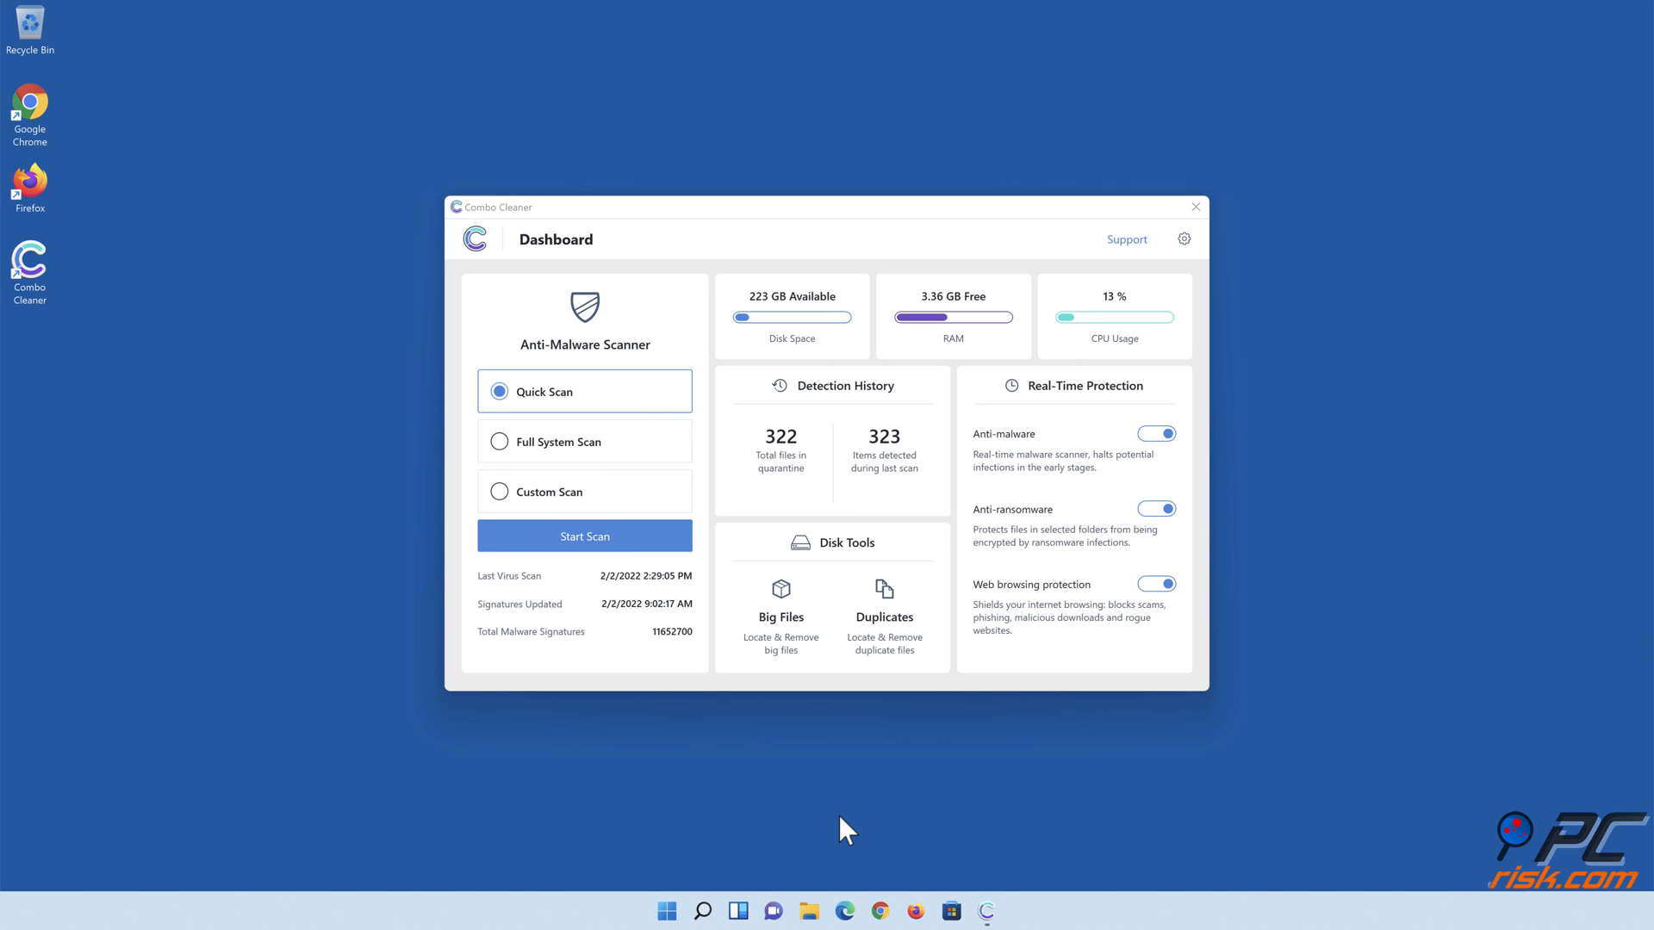
click(1194, 207)
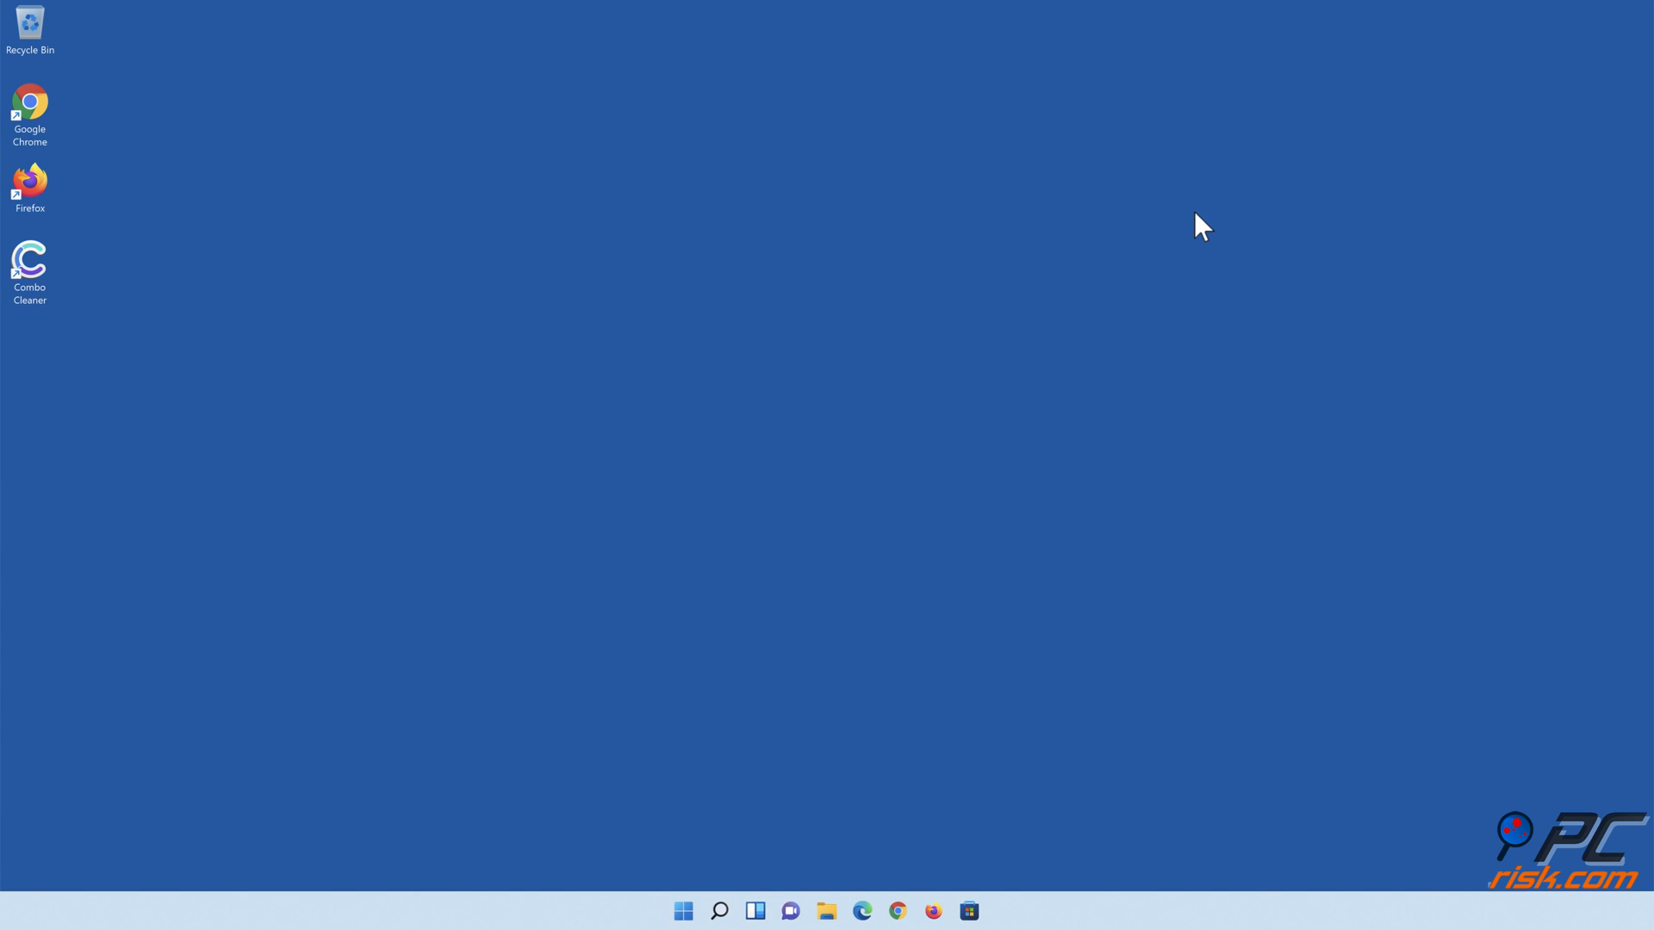